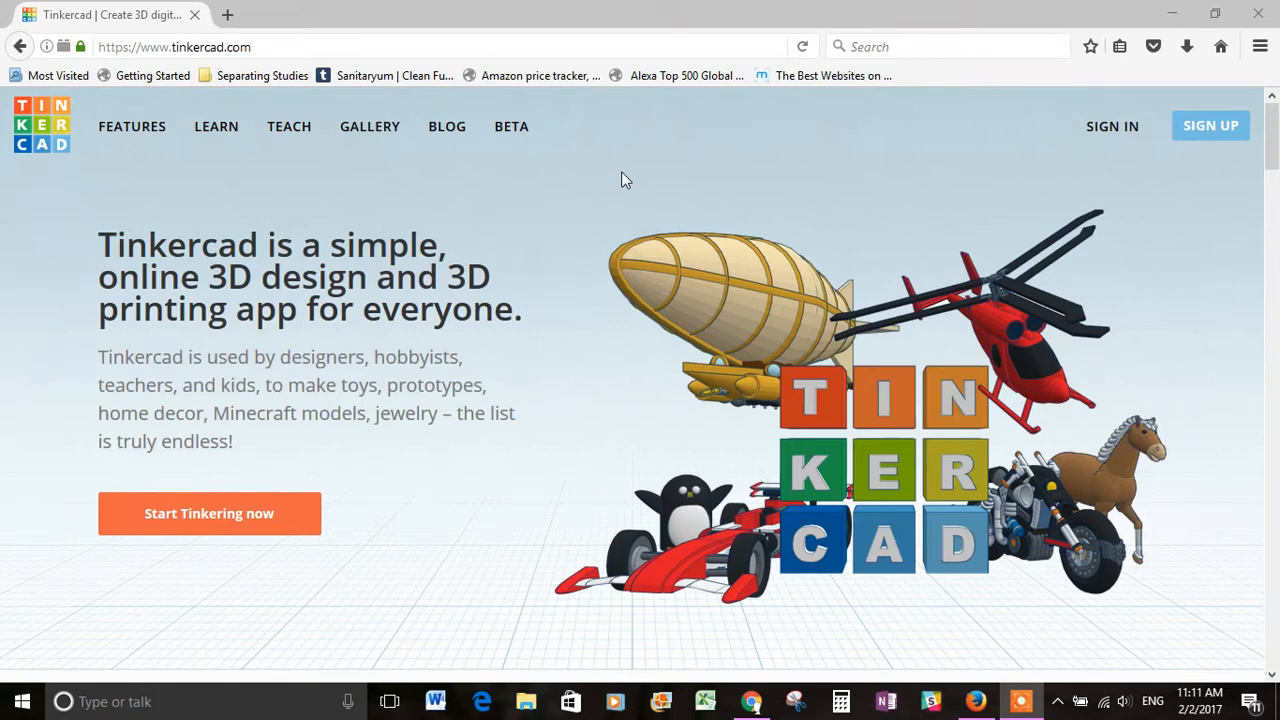
{"action": "mouse_move", "coordinate": [640, 206]}
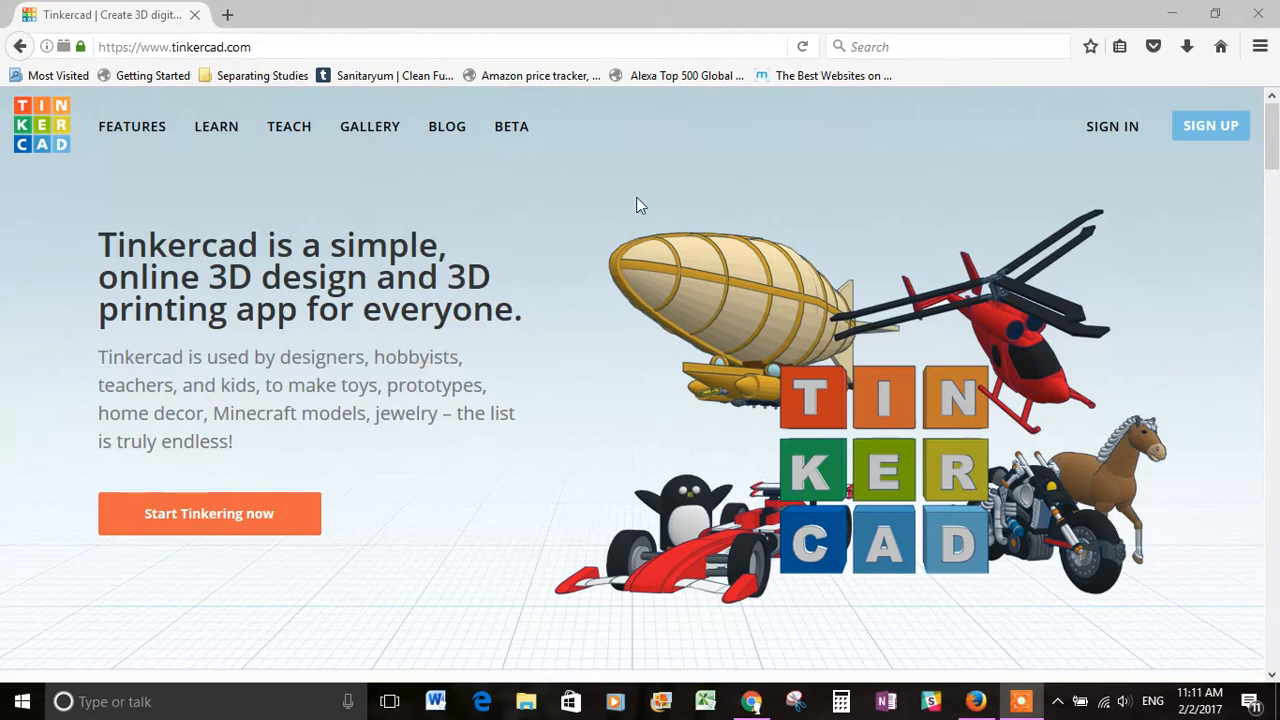
{"action": "mouse_move", "coordinate": [672, 196]}
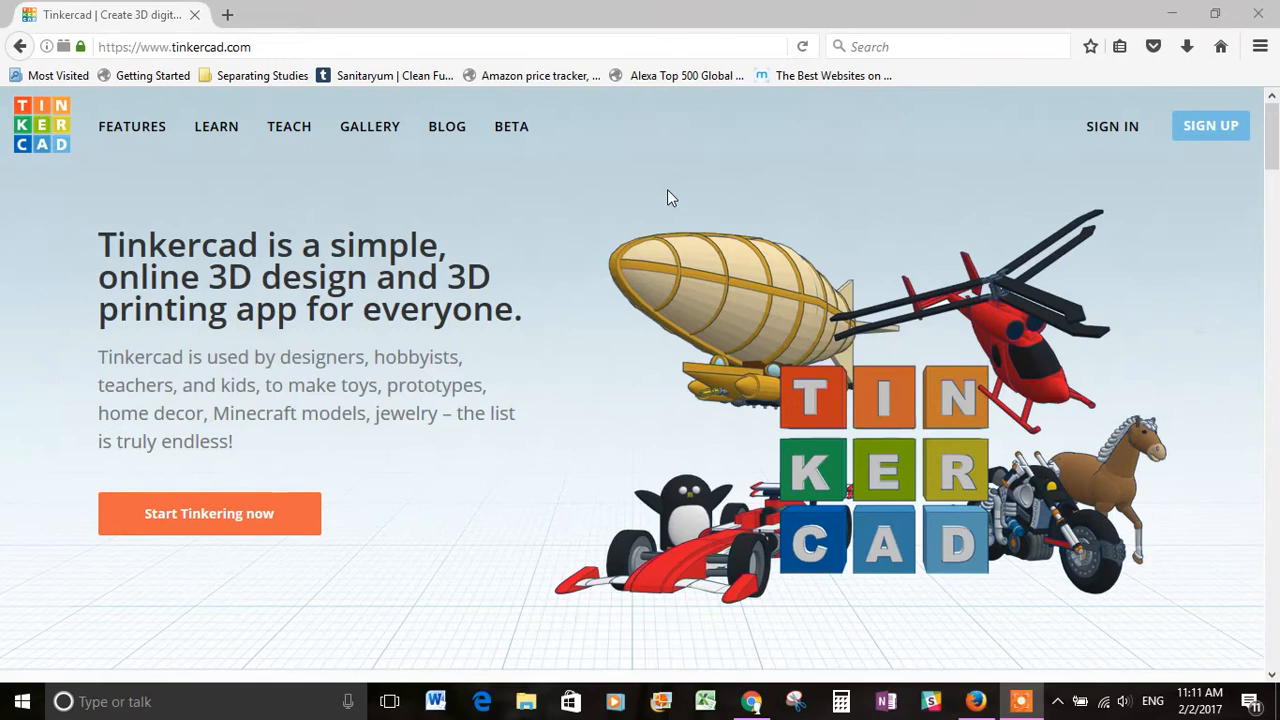
{"action": "mouse_move", "coordinate": [650, 180]}
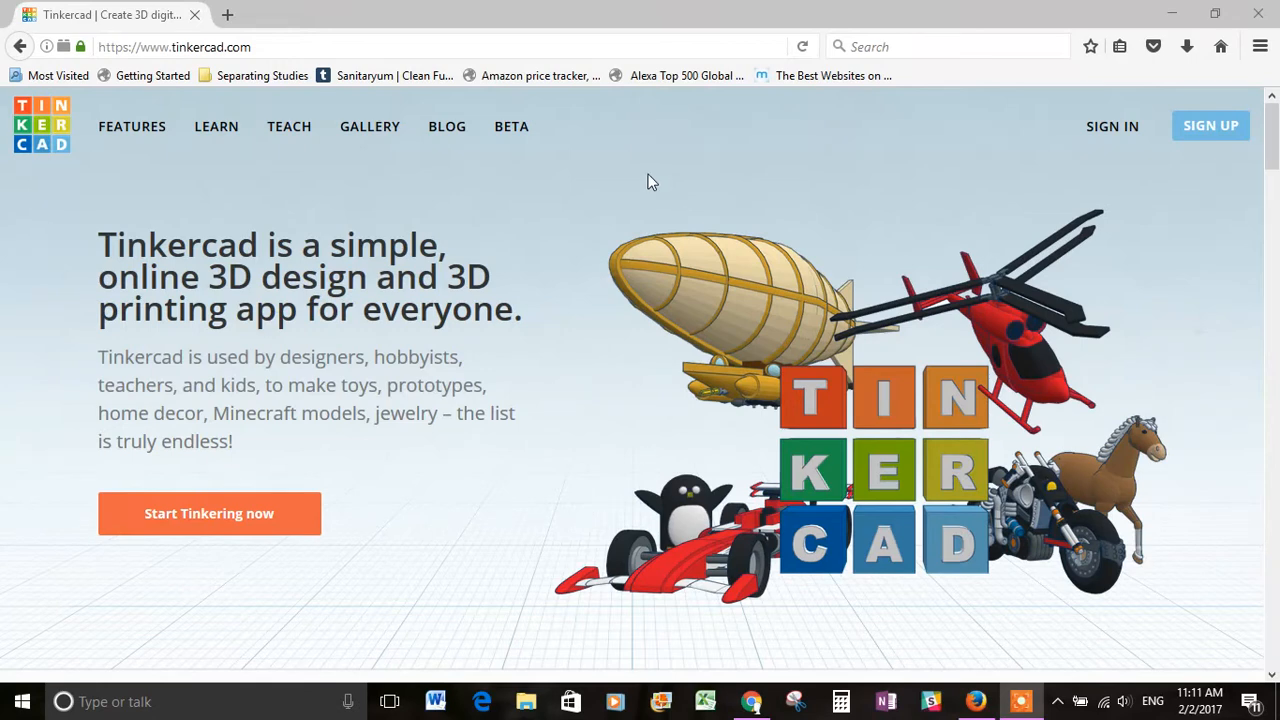
{"action": "mouse_move", "coordinate": [868, 192]}
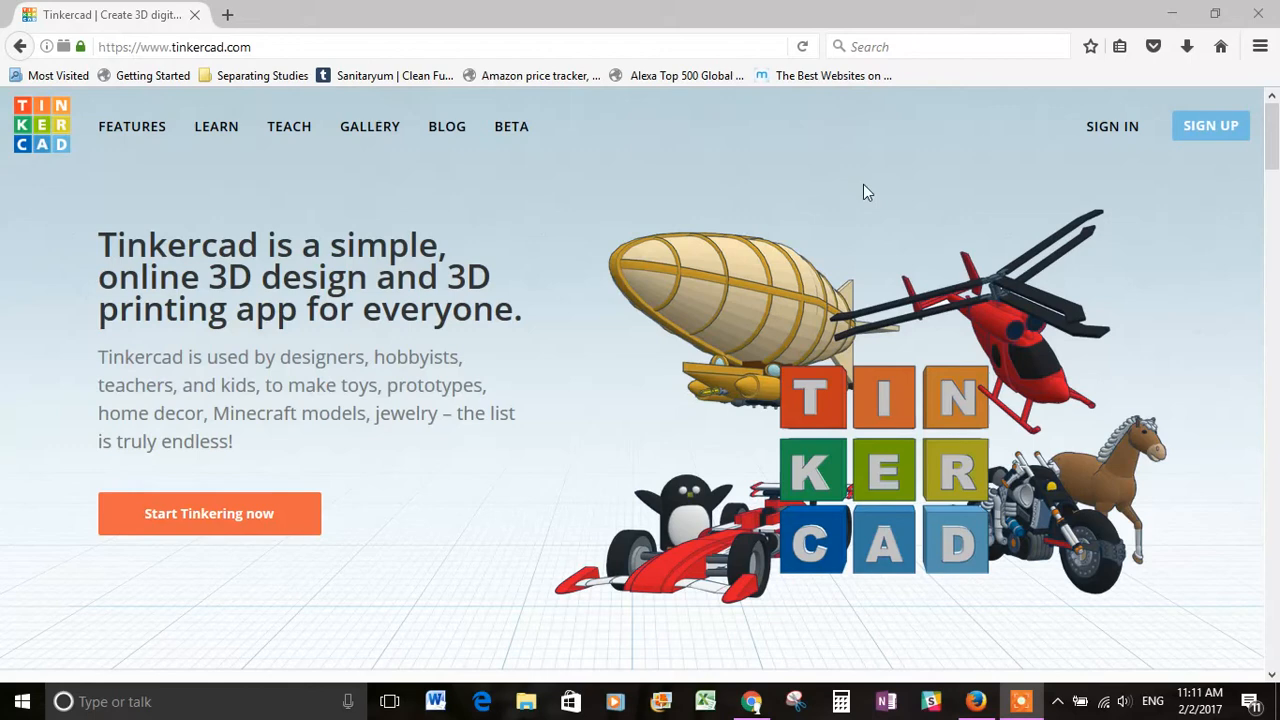
{"action": "mouse_move", "coordinate": [1136, 230]}
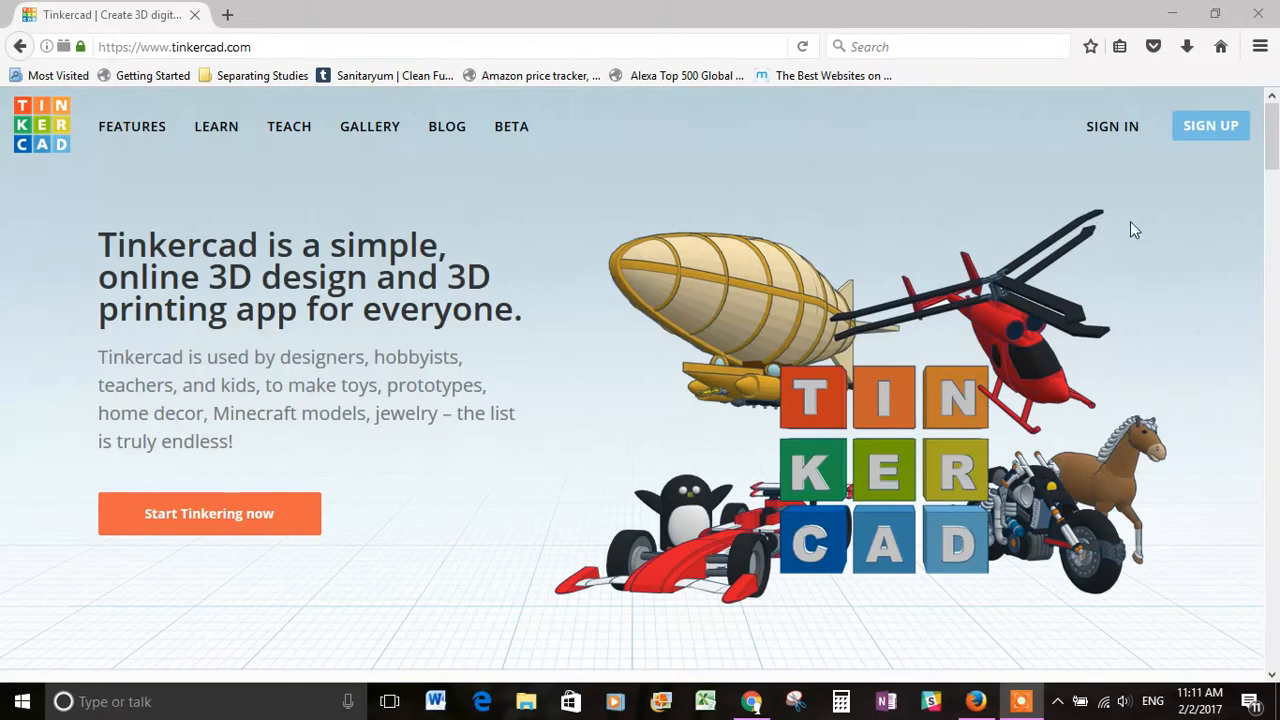
{"action": "mouse_move", "coordinate": [1178, 200]}
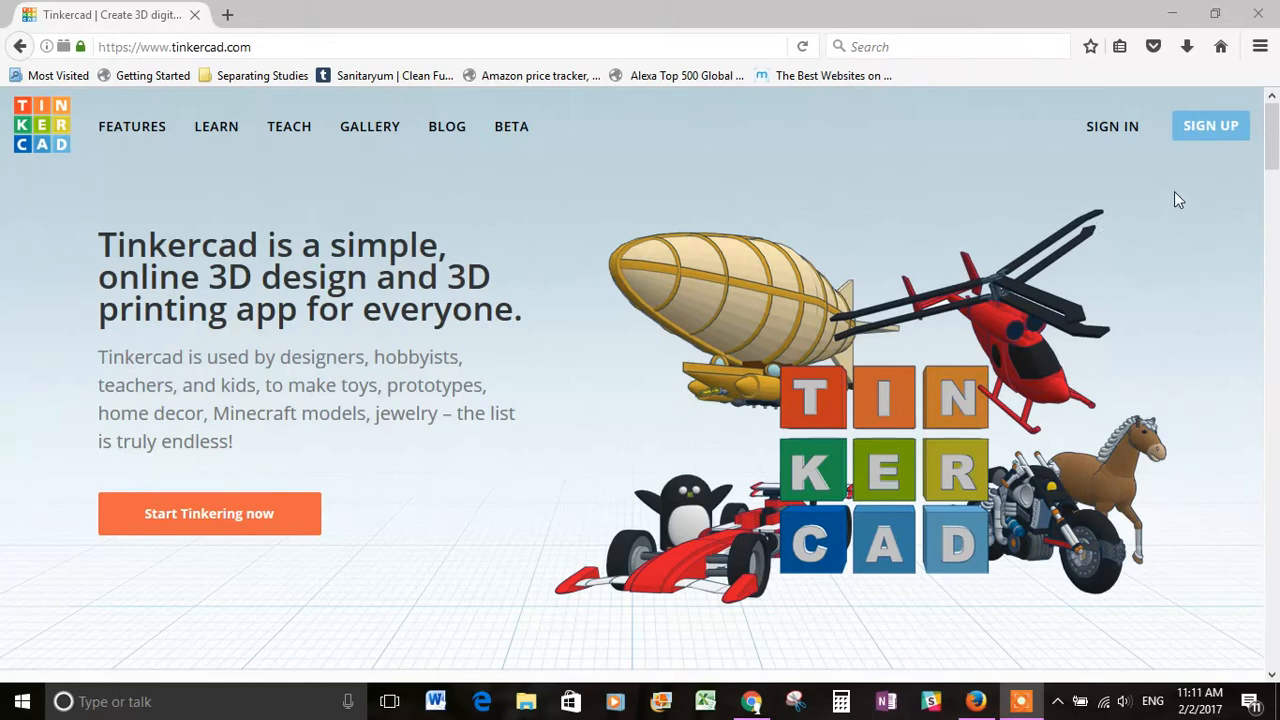
{"action": "mouse_move", "coordinate": [1140, 168]}
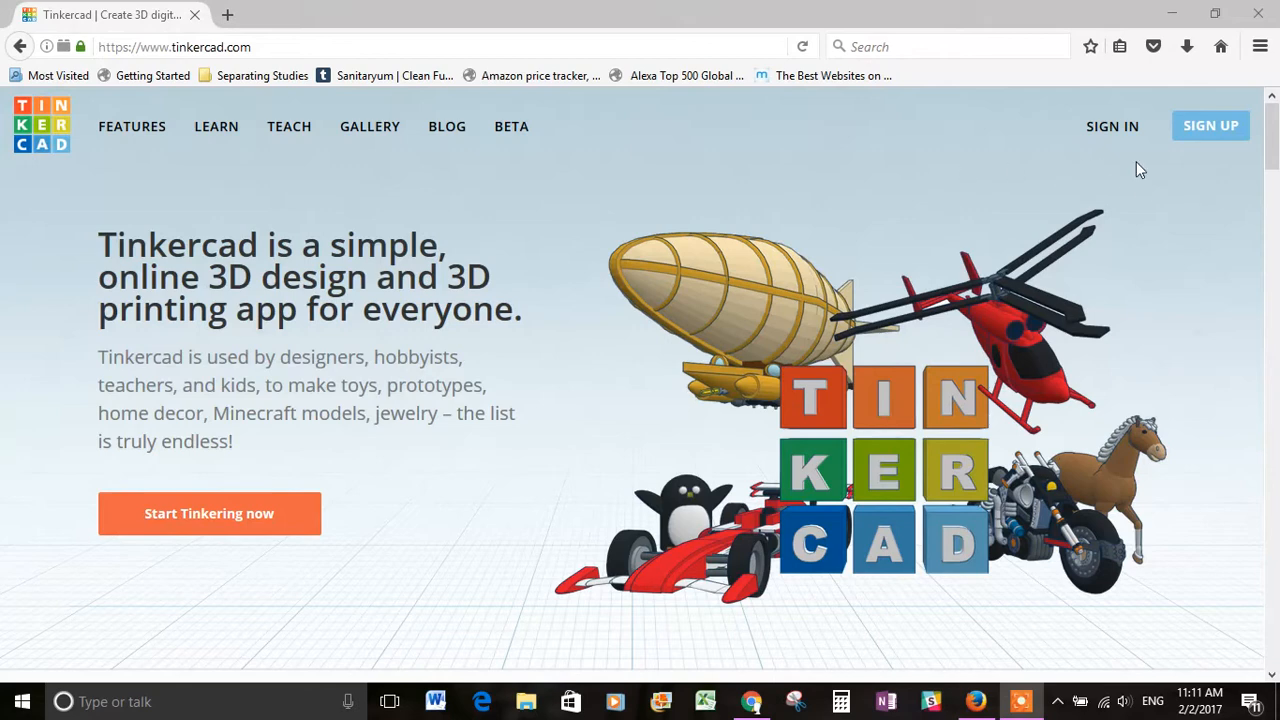
{"action": "mouse_move", "coordinate": [1210, 126]}
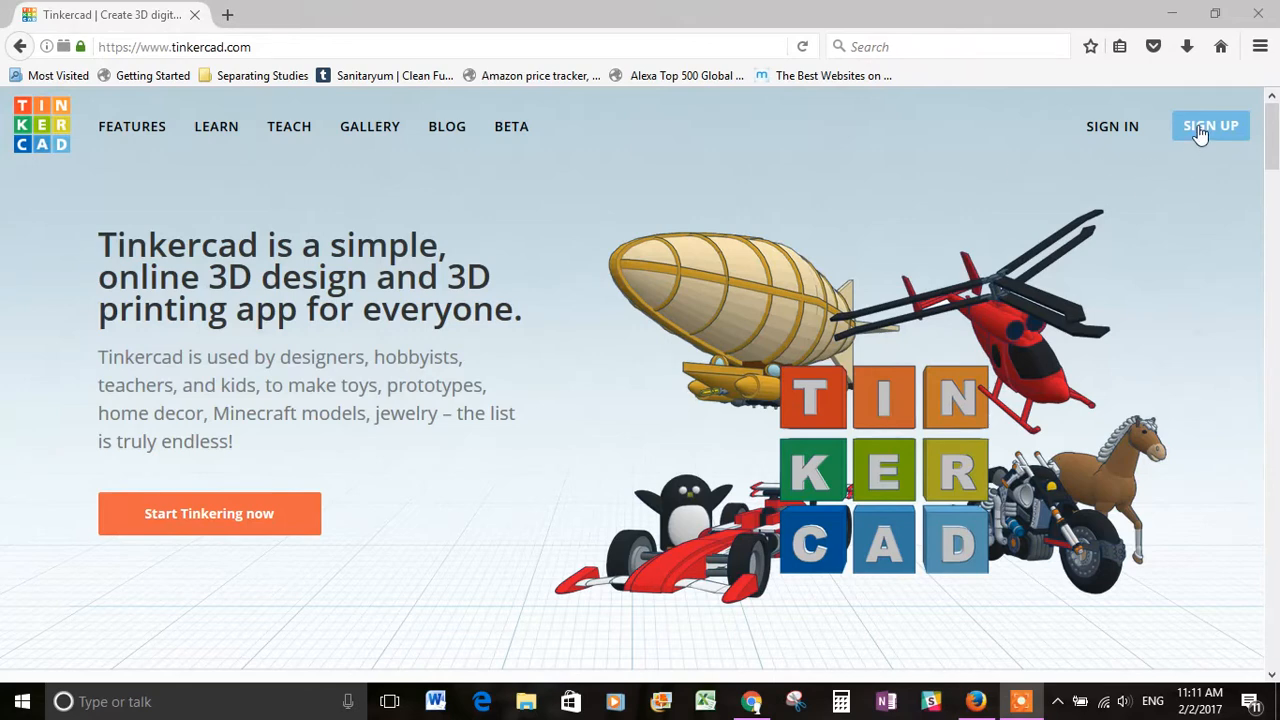
Begin sign-up with birthday February 3, 1919 and continue to the email and password step
{"action": "left_click", "coordinate": [1210, 126]}
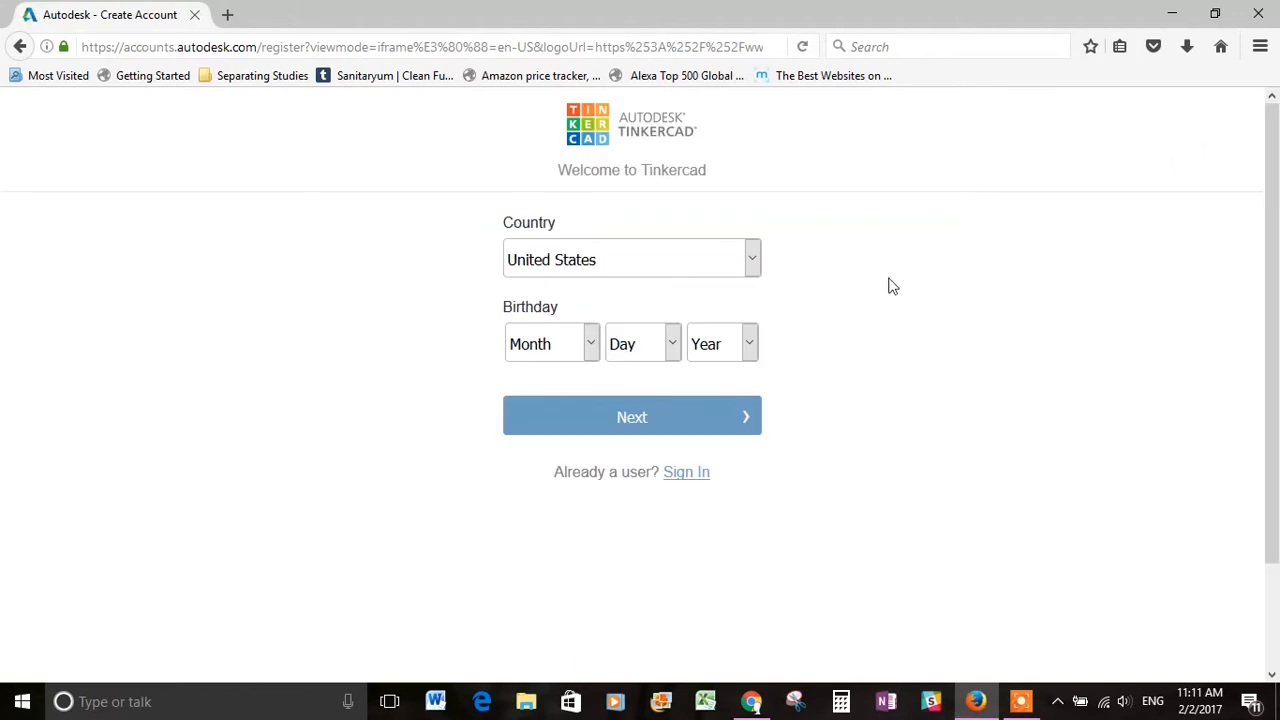
{"action": "left_click", "coordinate": [552, 344]}
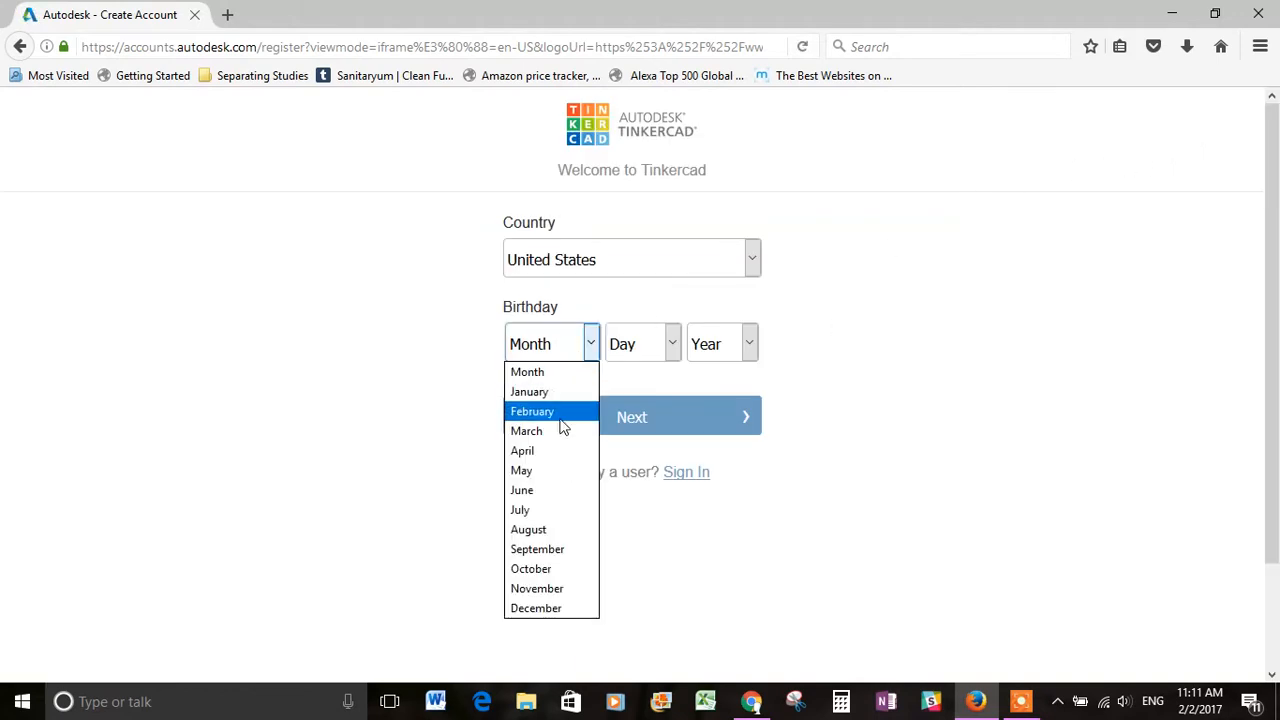
{"action": "left_click", "coordinate": [722, 344]}
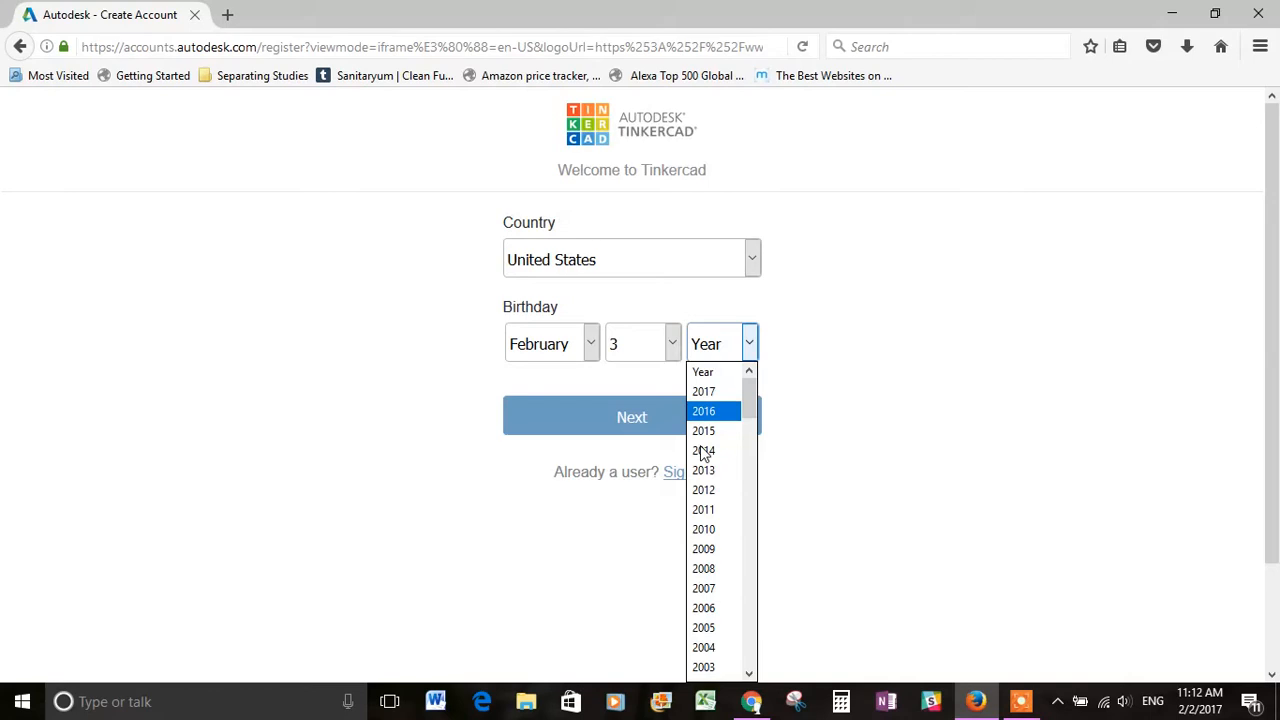
{"action": "left_click", "coordinate": [704, 344]}
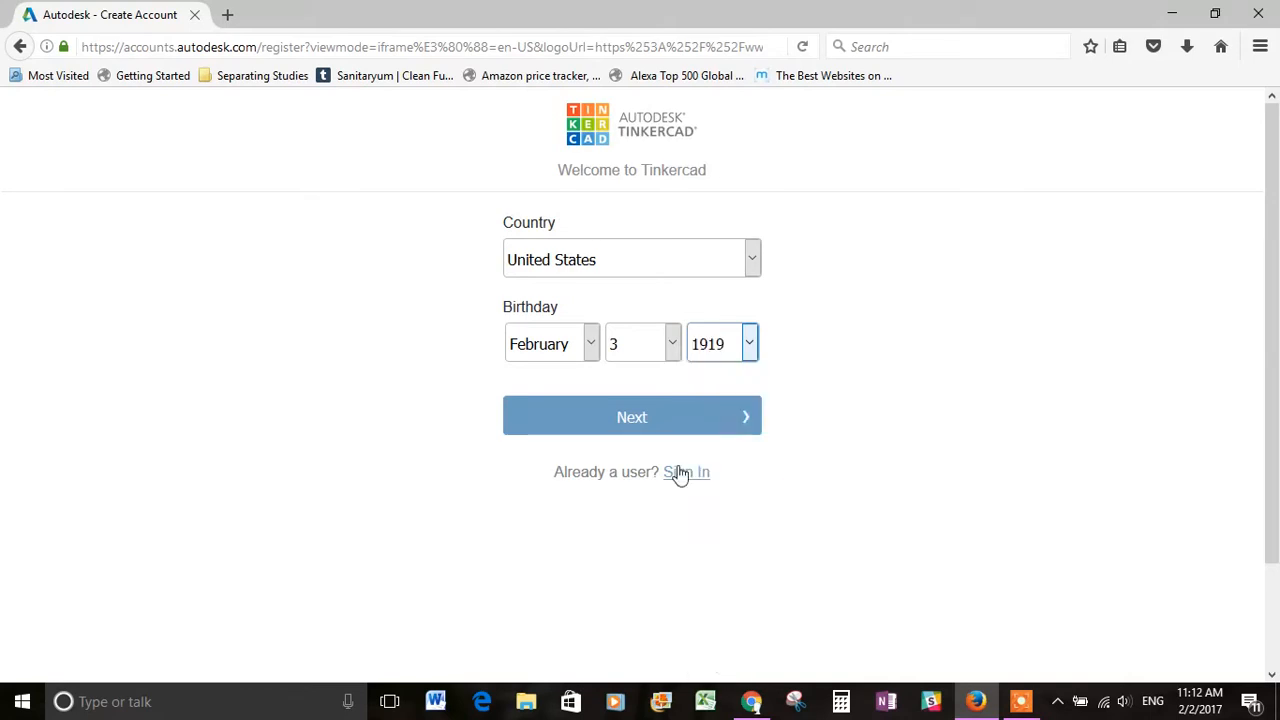
{"action": "left_click", "coordinate": [632, 418]}
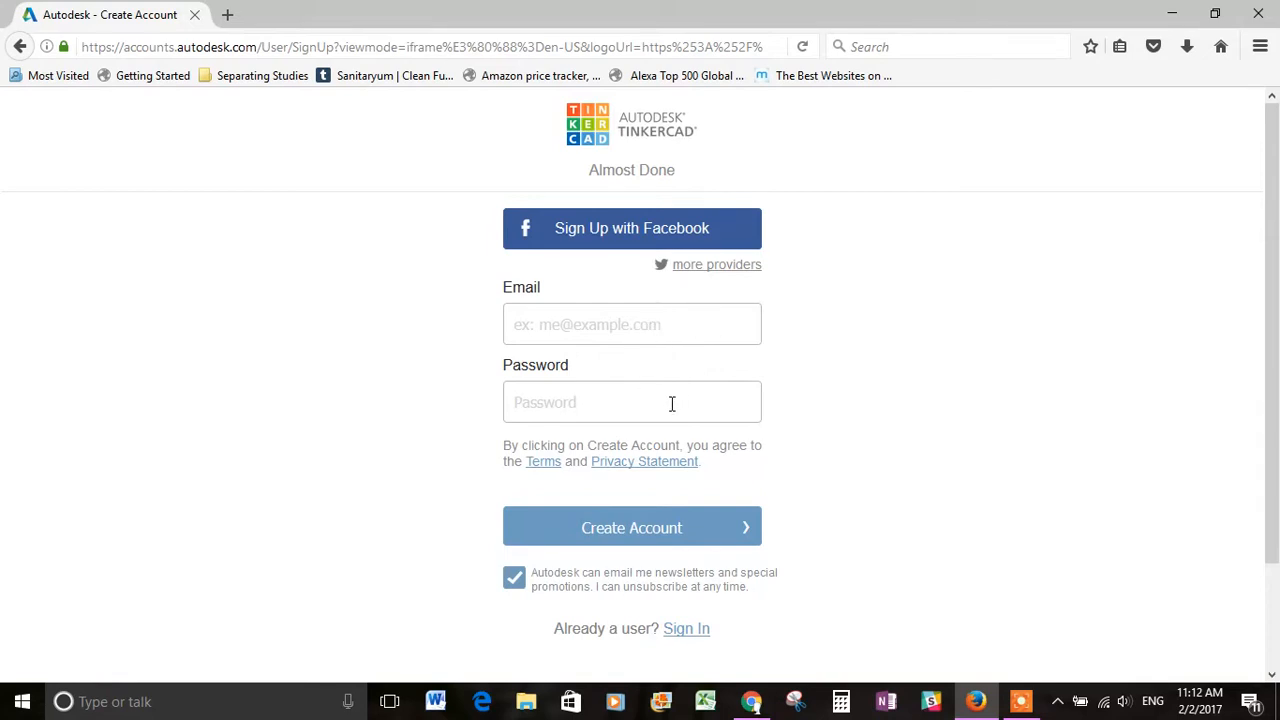
{"action": "mouse_move", "coordinate": [700, 536]}
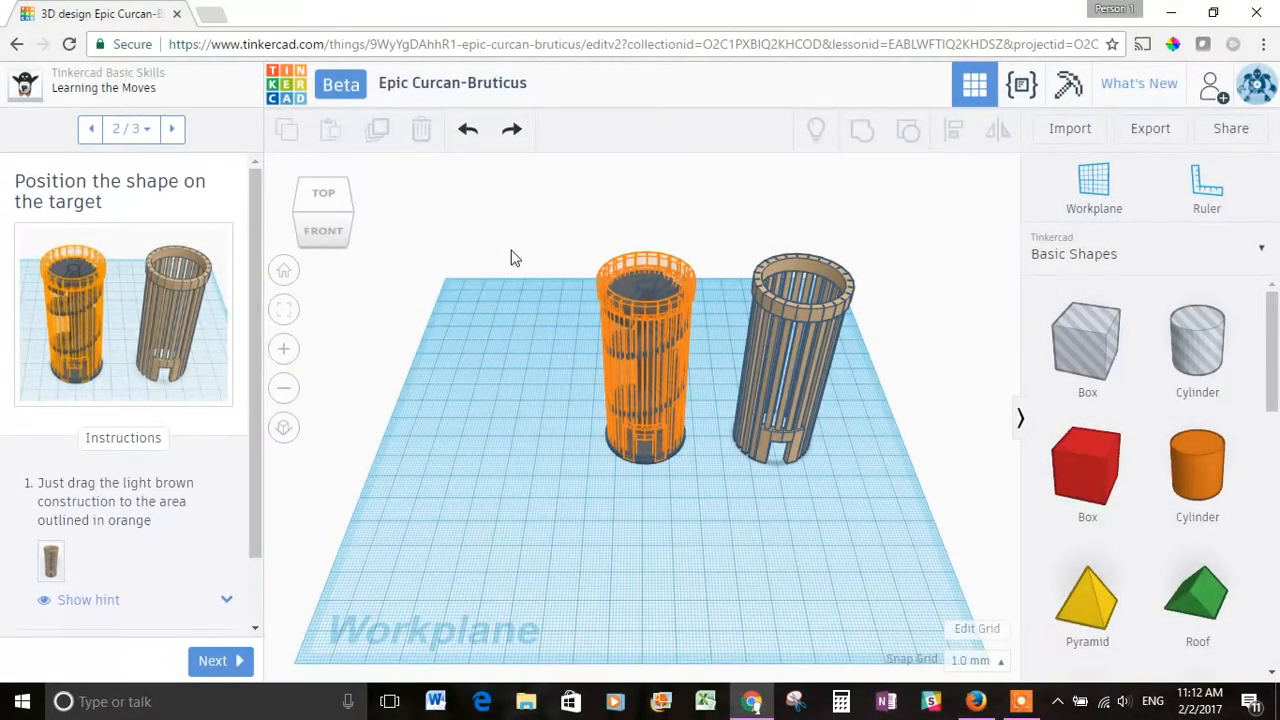
{"action": "mouse_move", "coordinate": [658, 262]}
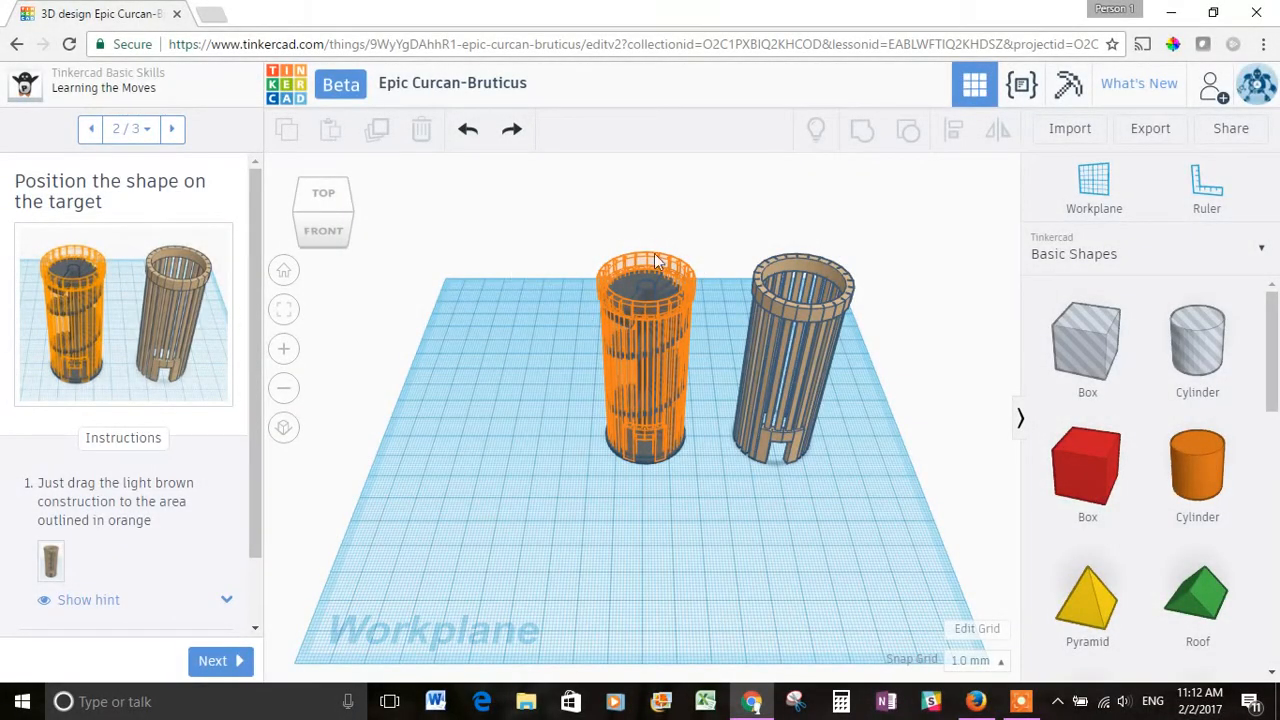
{"action": "mouse_move", "coordinate": [464, 336]}
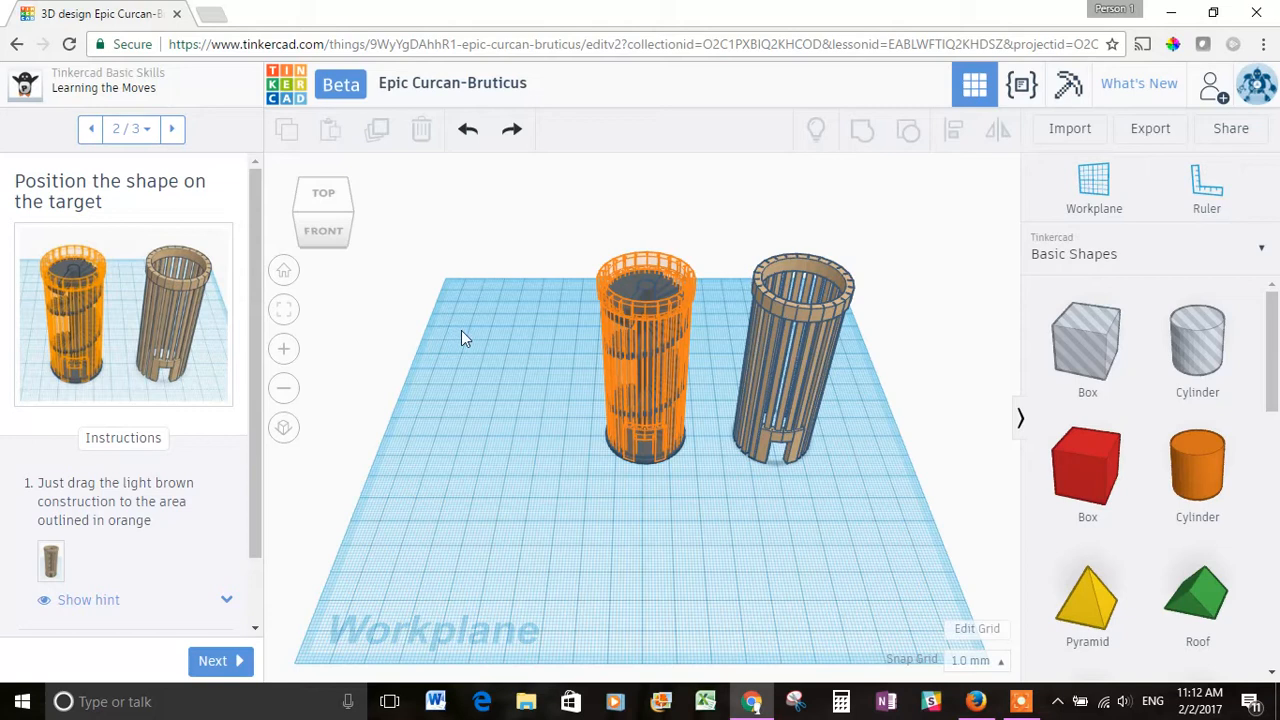
{"action": "mouse_move", "coordinate": [584, 368]}
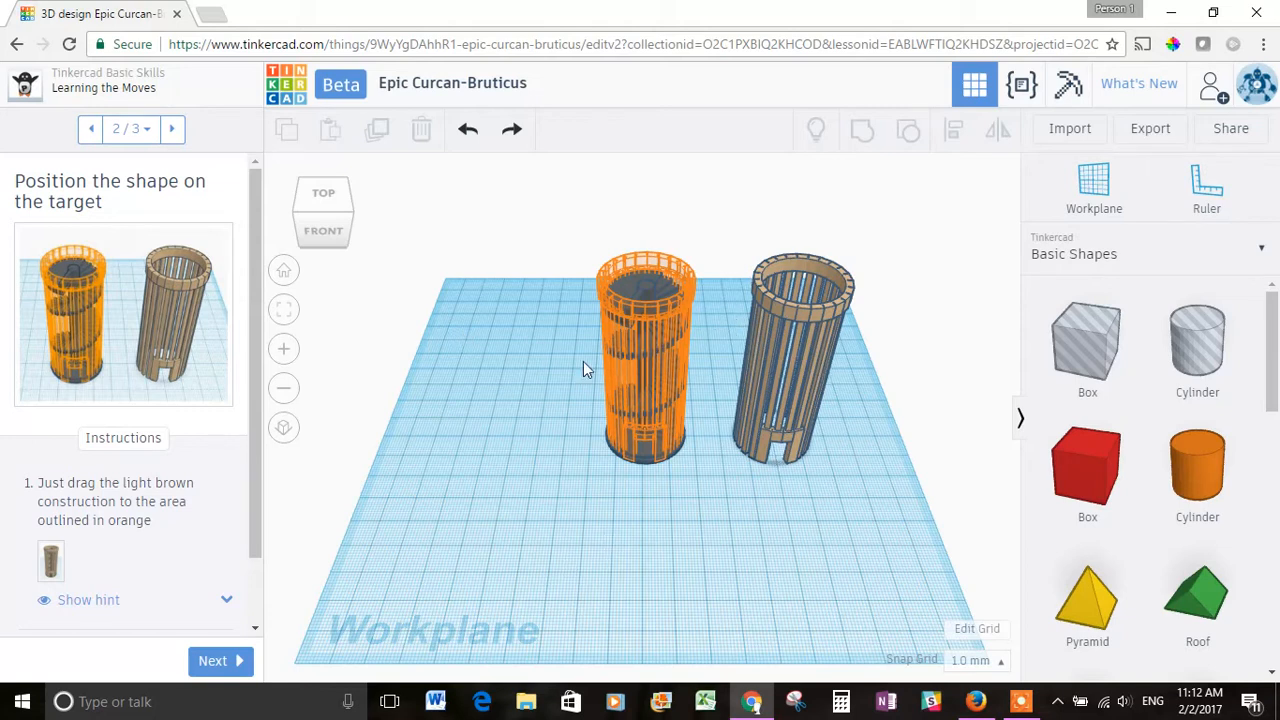
{"action": "mouse_move", "coordinate": [1196, 344]}
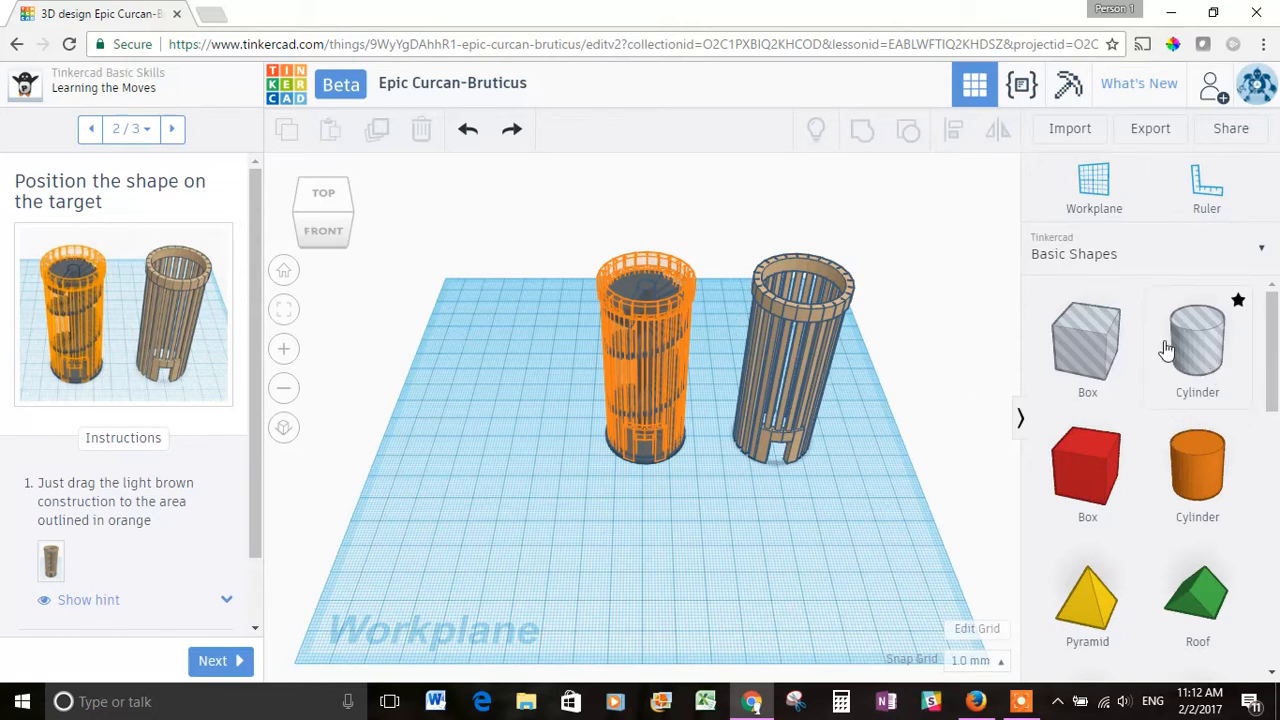
{"action": "mouse_move", "coordinate": [464, 376]}
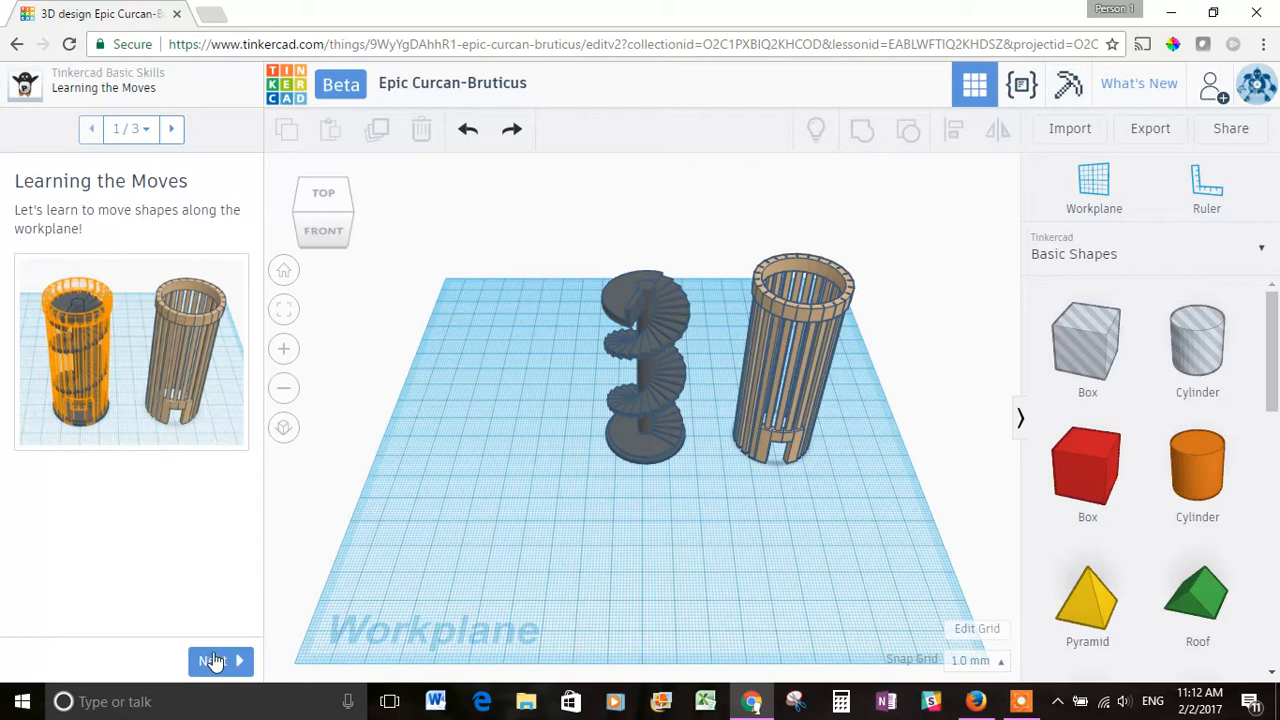
Advance the Learning the Moves lesson to the 'Position the shape on the target' step
{"action": "left_click", "coordinate": [212, 660]}
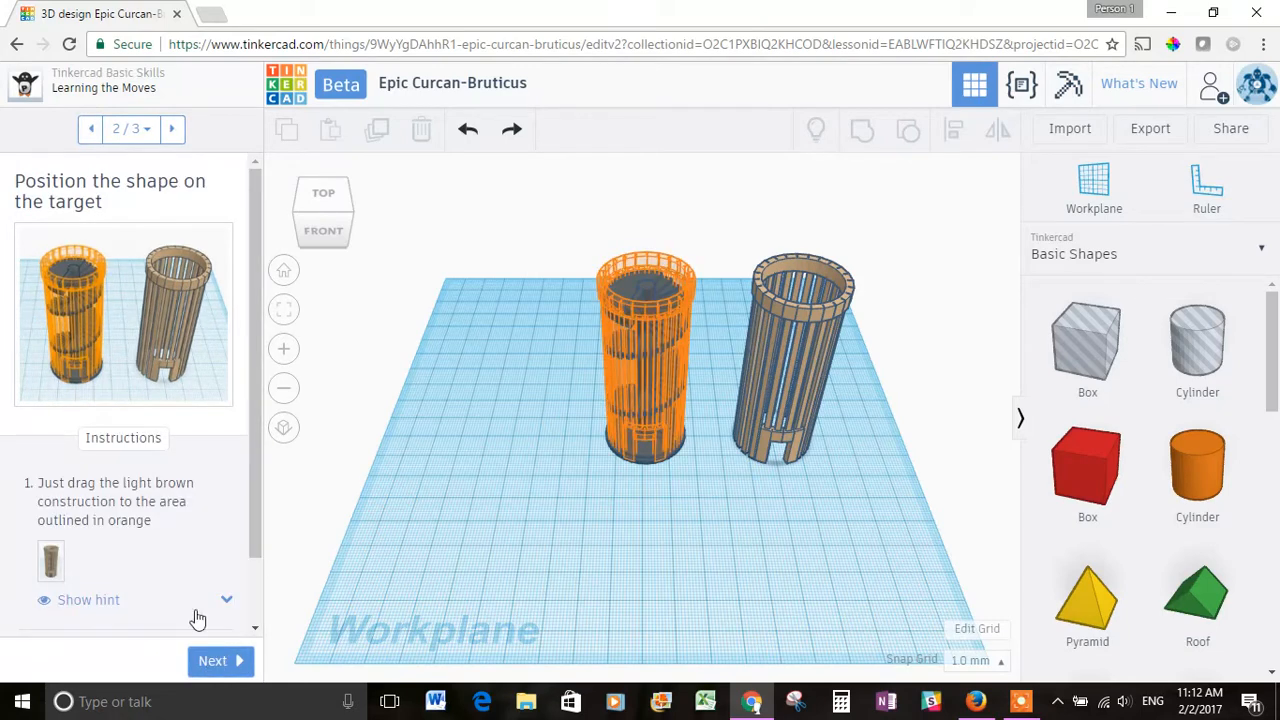
{"action": "mouse_move", "coordinate": [108, 460]}
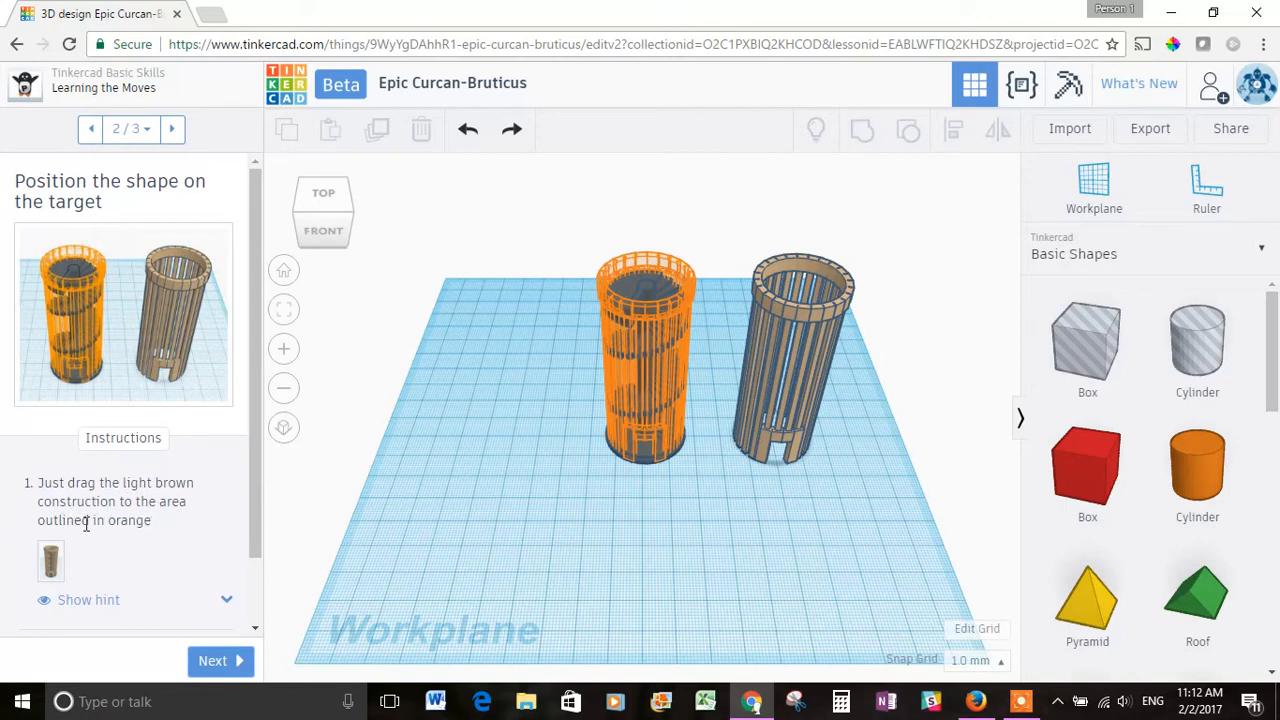
{"action": "mouse_move", "coordinate": [678, 312]}
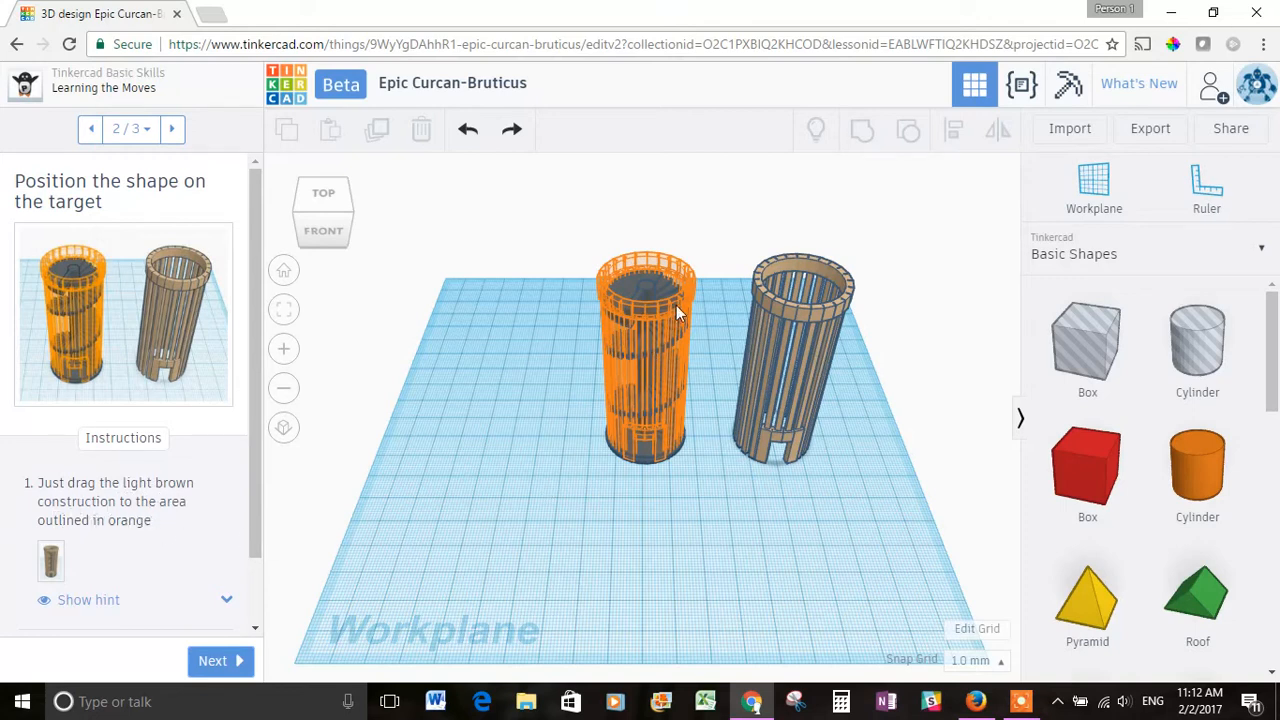
{"action": "mouse_move", "coordinate": [780, 352]}
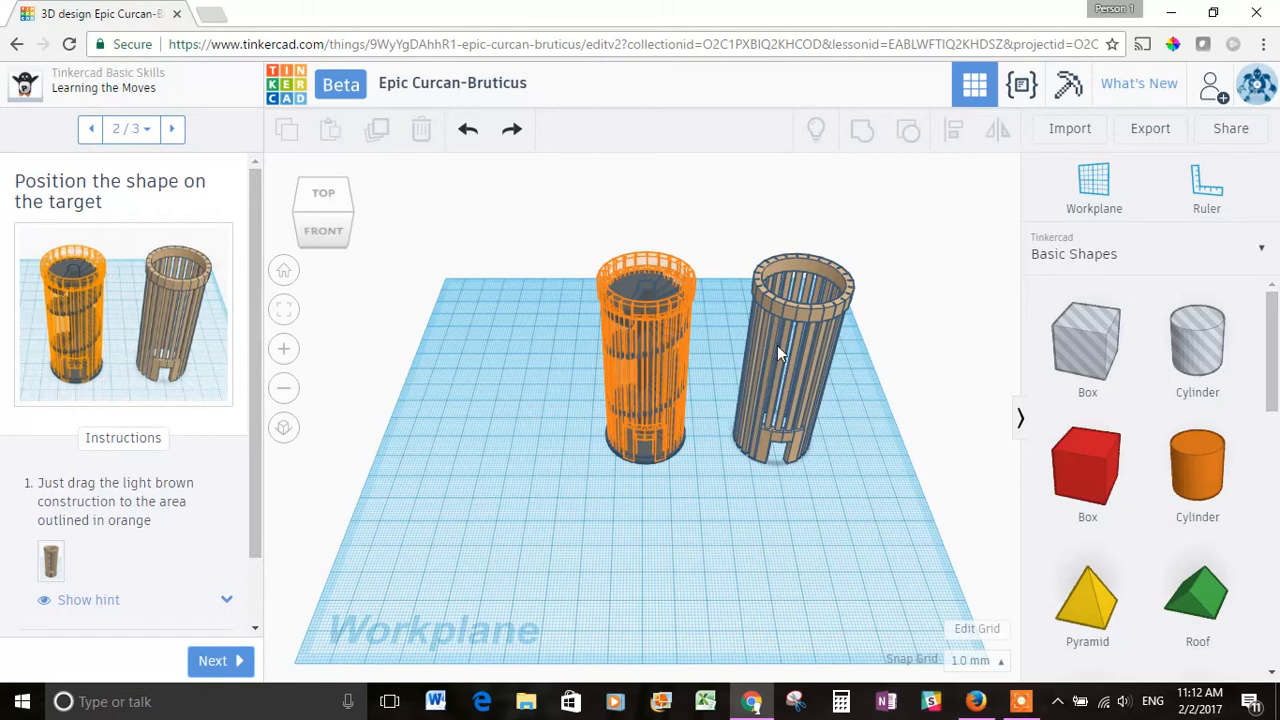
{"action": "mouse_move", "coordinate": [764, 444]}
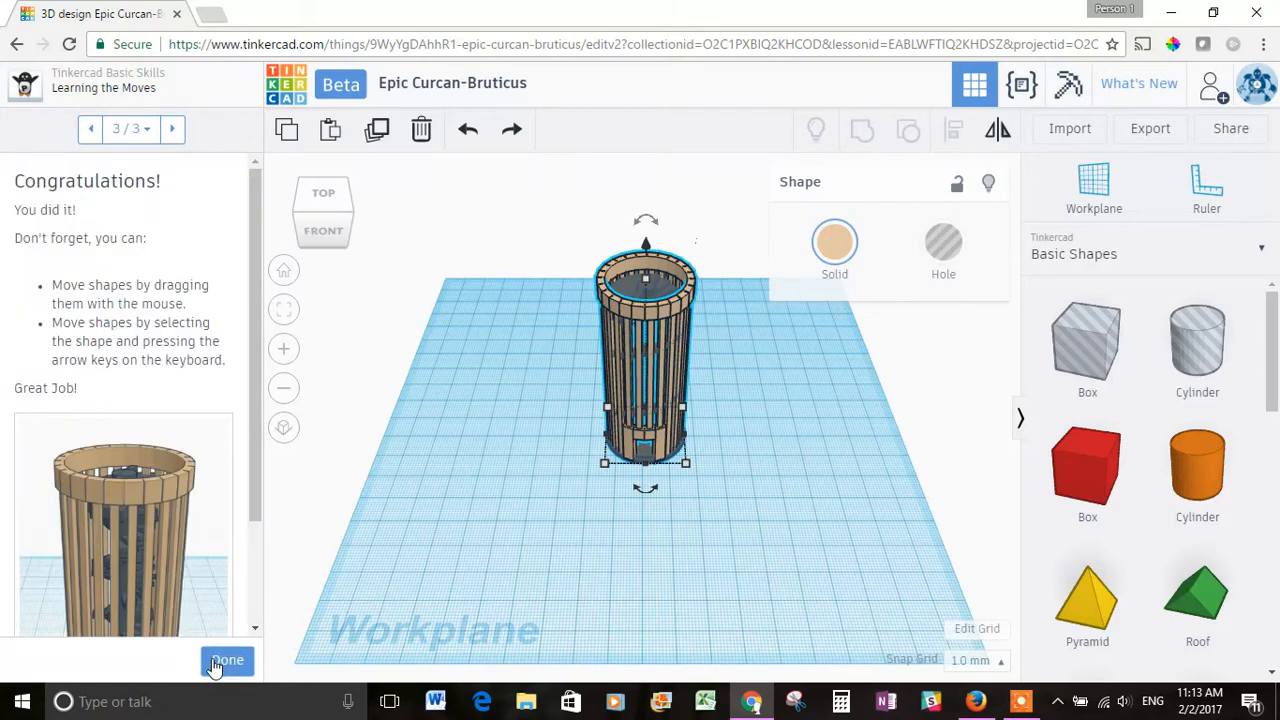
Mark Learning the Moves as done and continue to the Camera controls lesson
{"action": "left_click", "coordinate": [228, 660]}
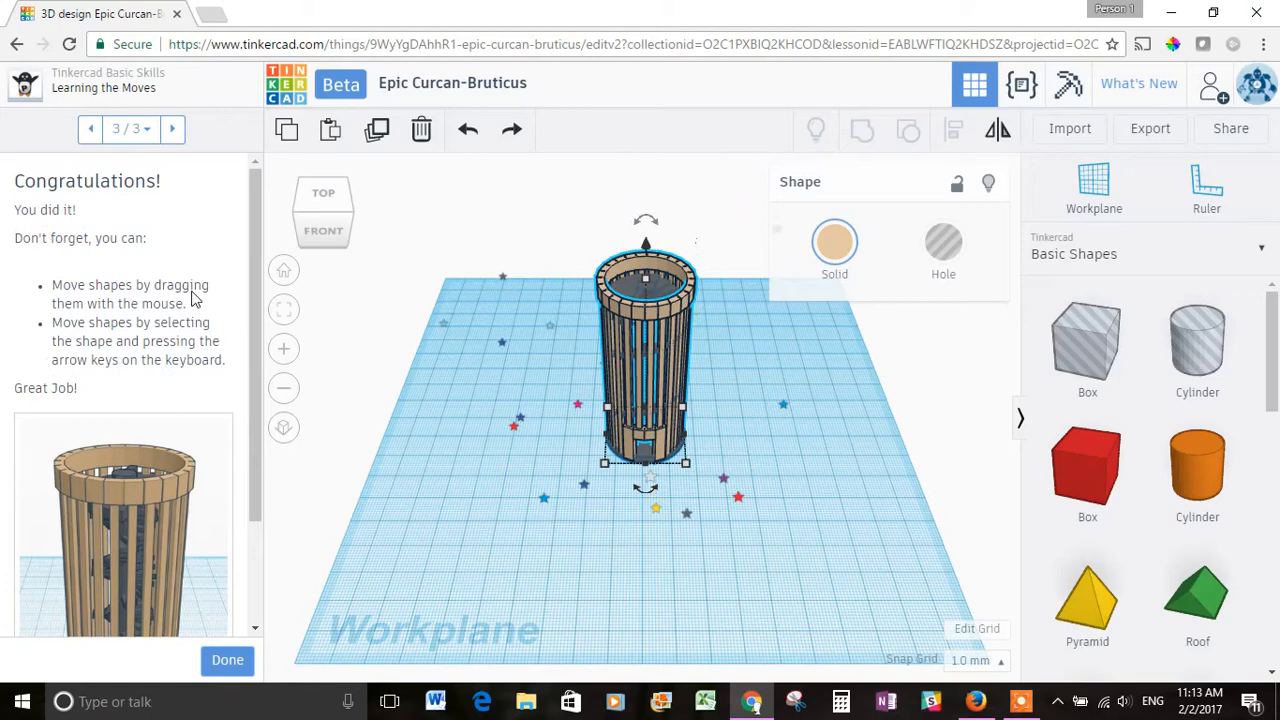
{"action": "left_click", "coordinate": [228, 660]}
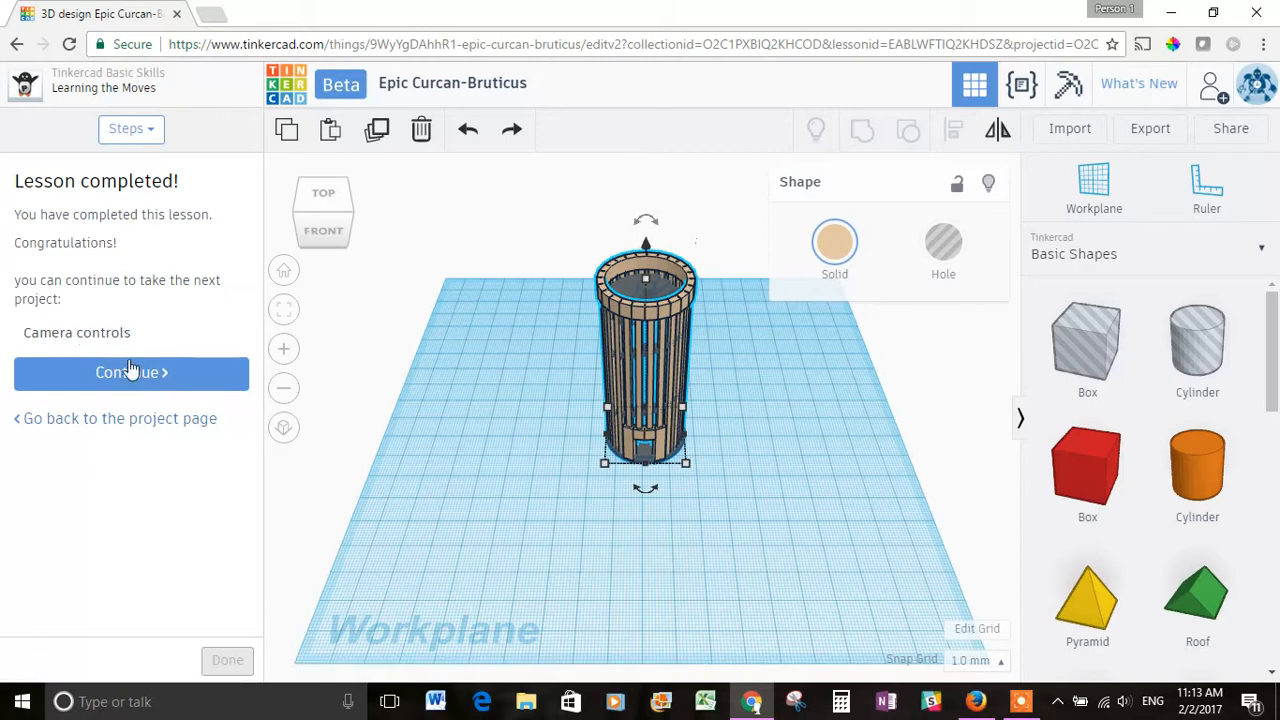
{"action": "left_click", "coordinate": [132, 372]}
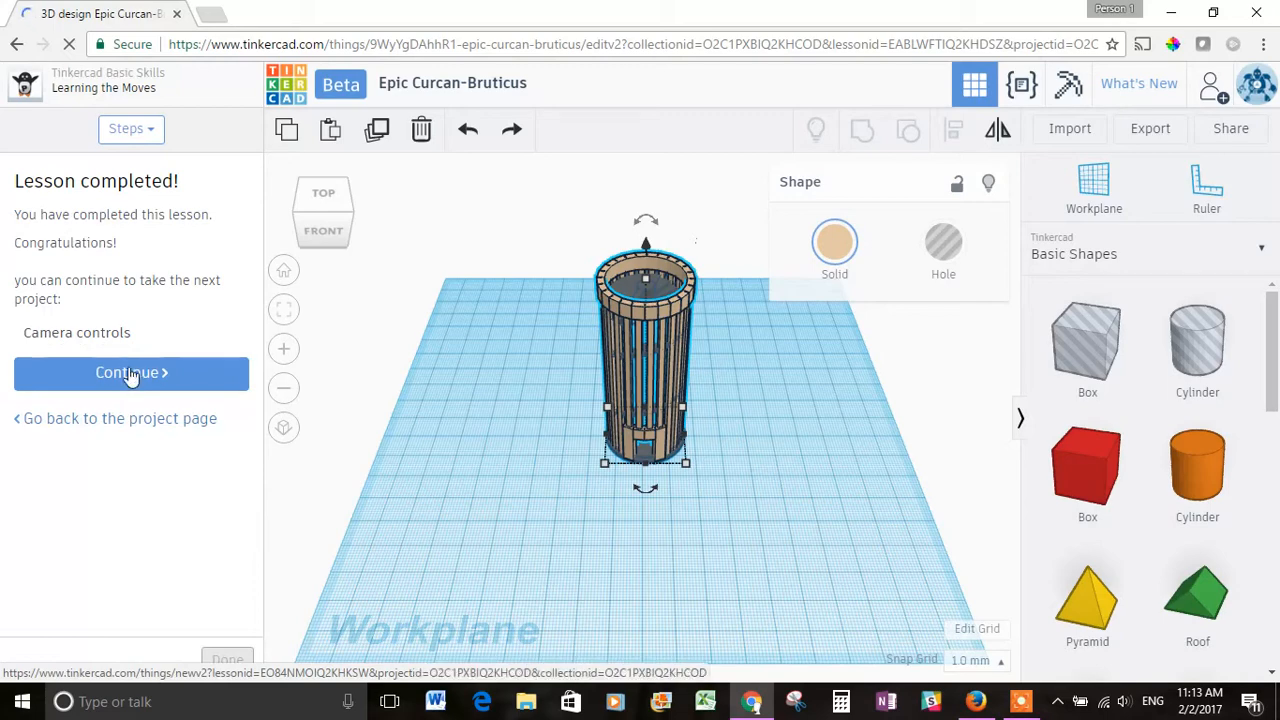
{"action": "left_click", "coordinate": [132, 372]}
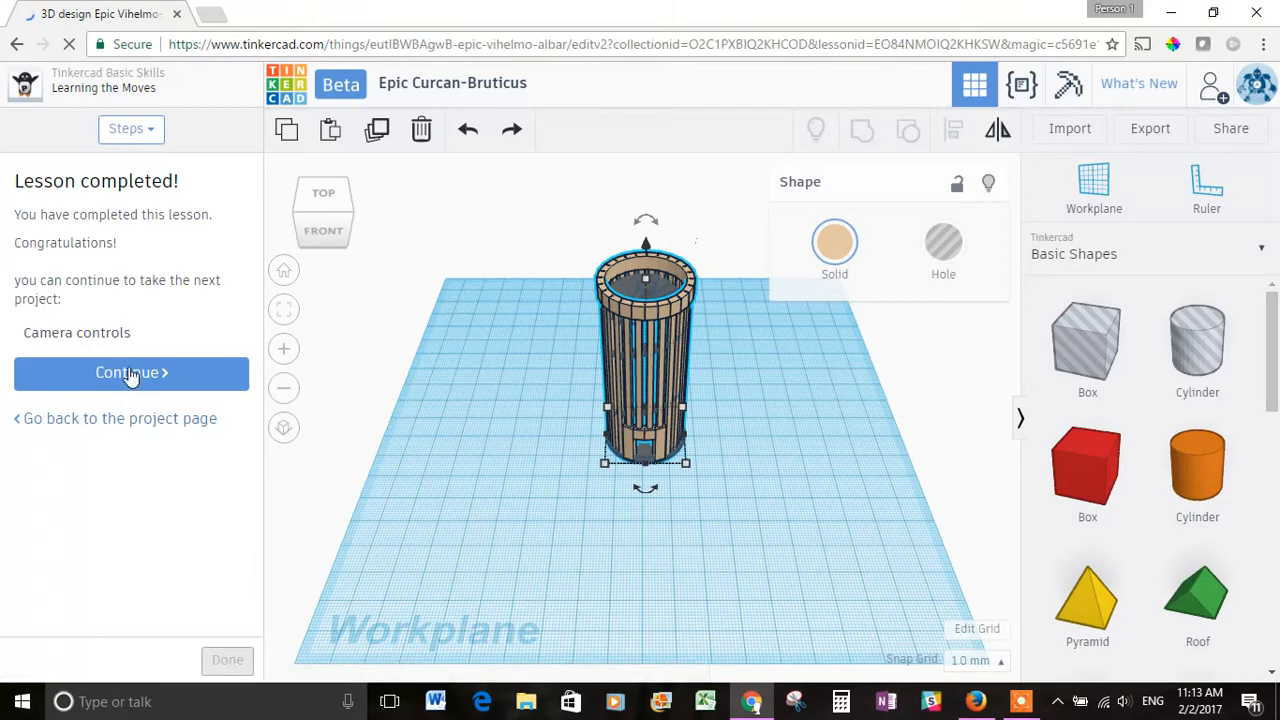
Load the Camera Controls lesson showing the red curtain on a brown stage
{"action": "left_click", "coordinate": [132, 372]}
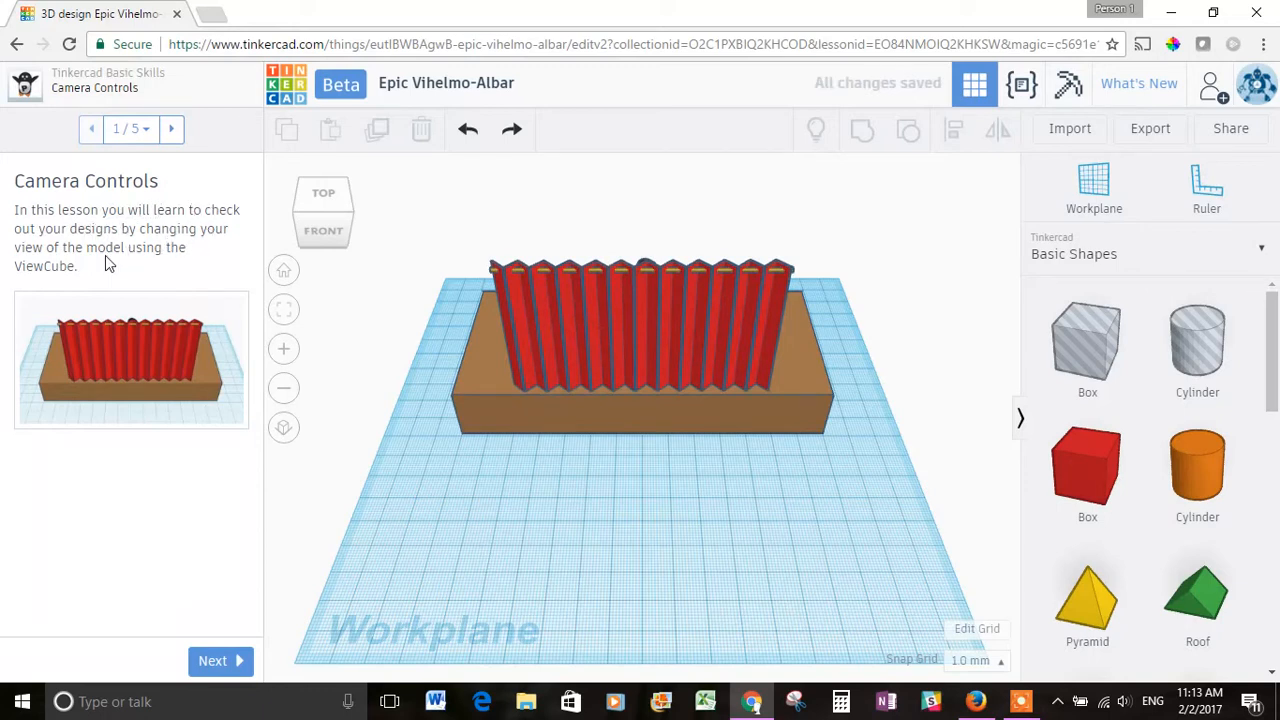
{"action": "mouse_move", "coordinate": [220, 560]}
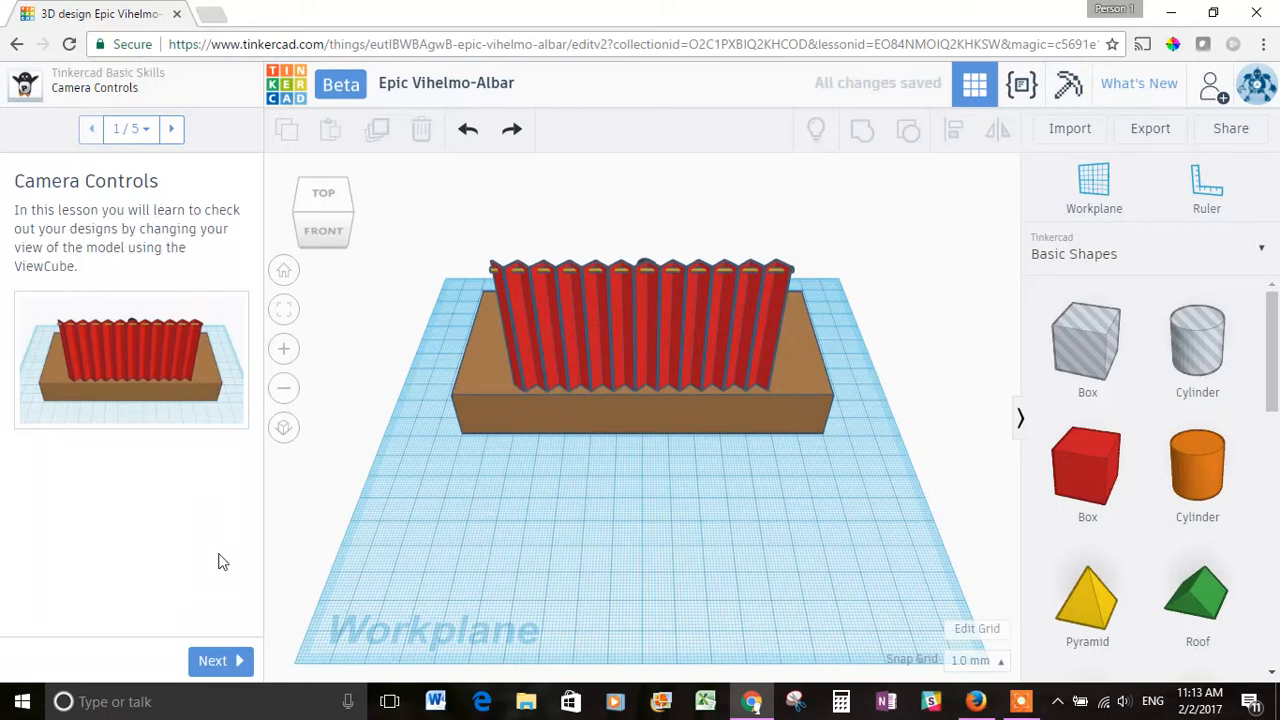
Reach step 2/5 and rotate the ViewCube to reveal the figure behind the red curtain
{"action": "left_click", "coordinate": [212, 660]}
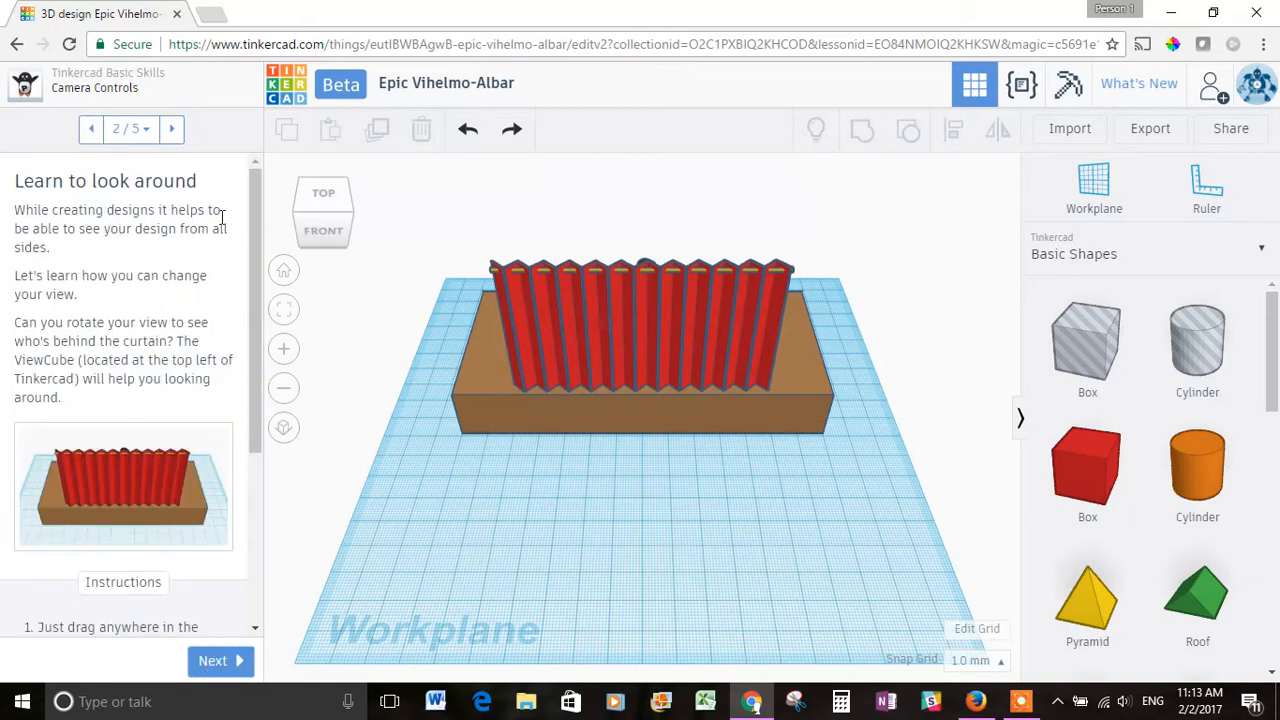
{"action": "mouse_move", "coordinate": [112, 304]}
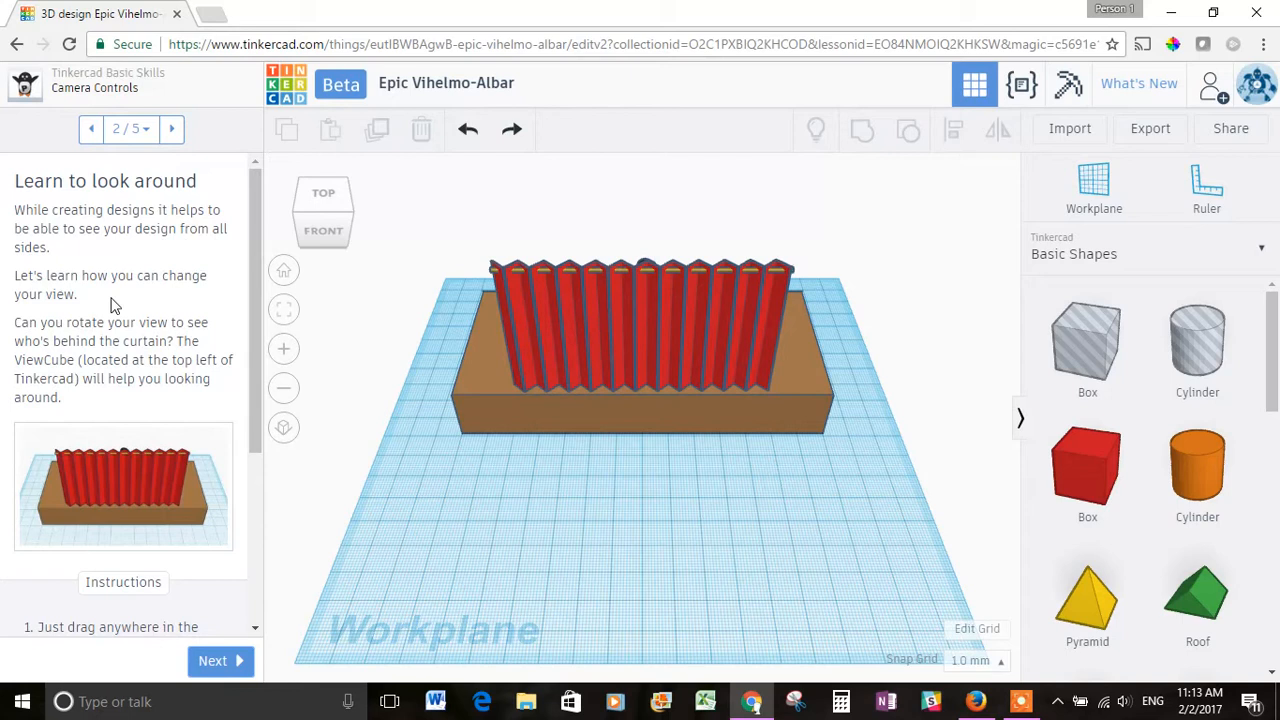
{"action": "mouse_move", "coordinate": [72, 288]}
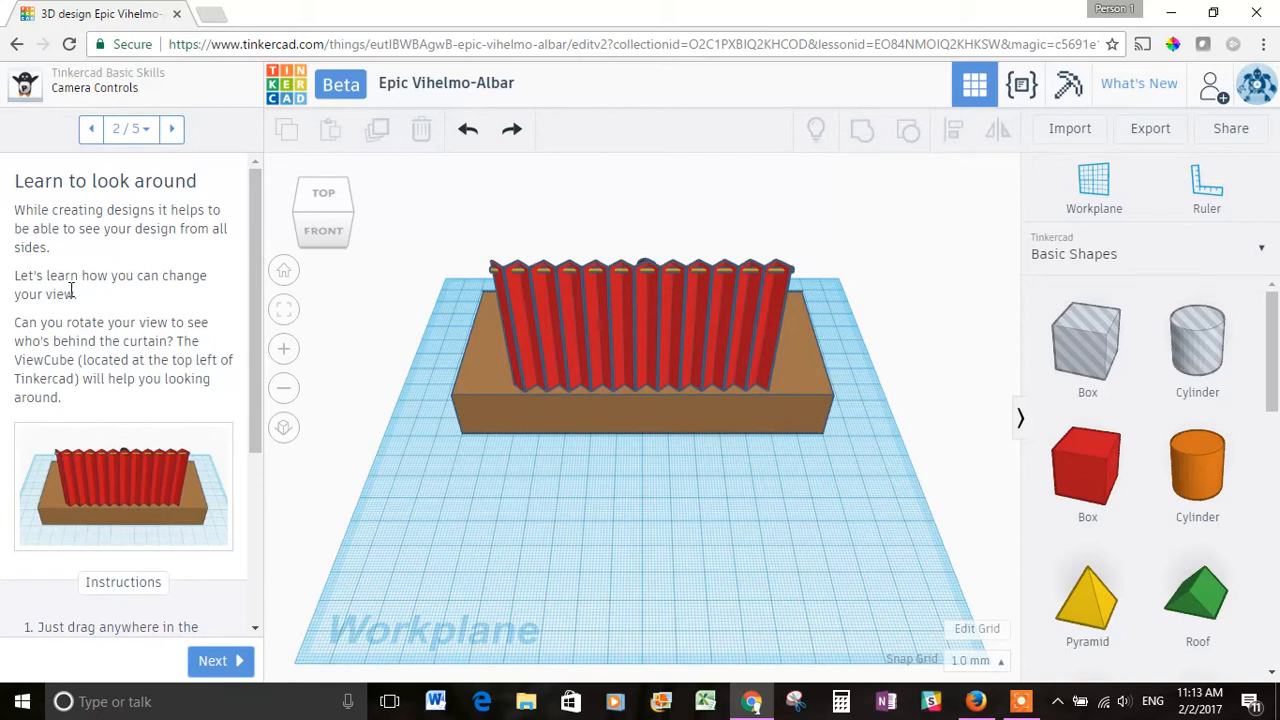
{"action": "mouse_move", "coordinate": [128, 340]}
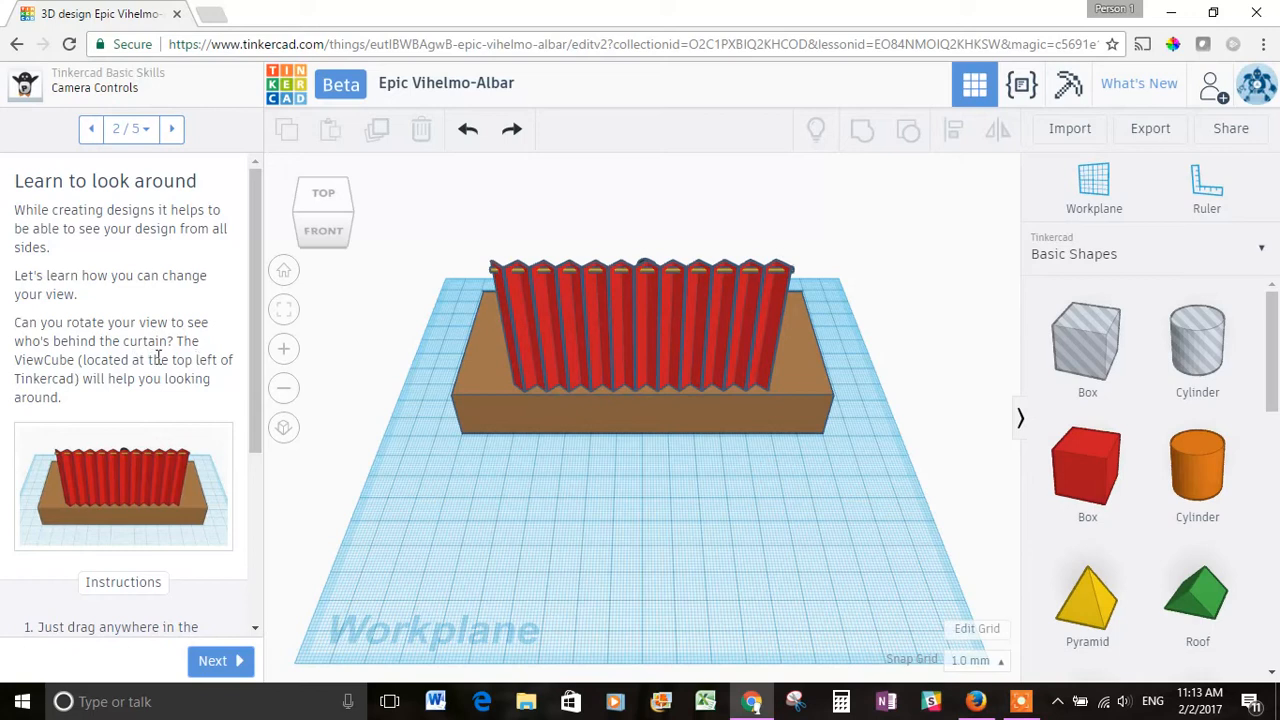
{"action": "mouse_move", "coordinate": [76, 400]}
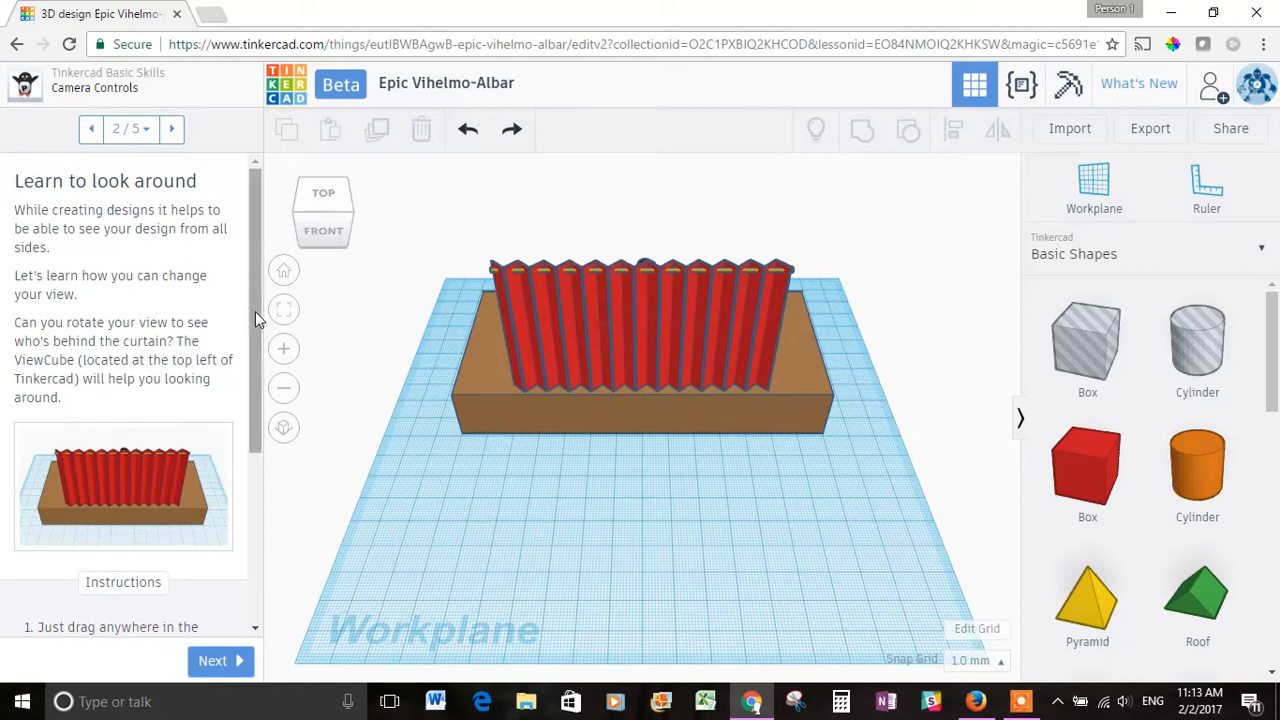
{"action": "scroll", "scroll_direction": "down", "scroll_amount": 3}
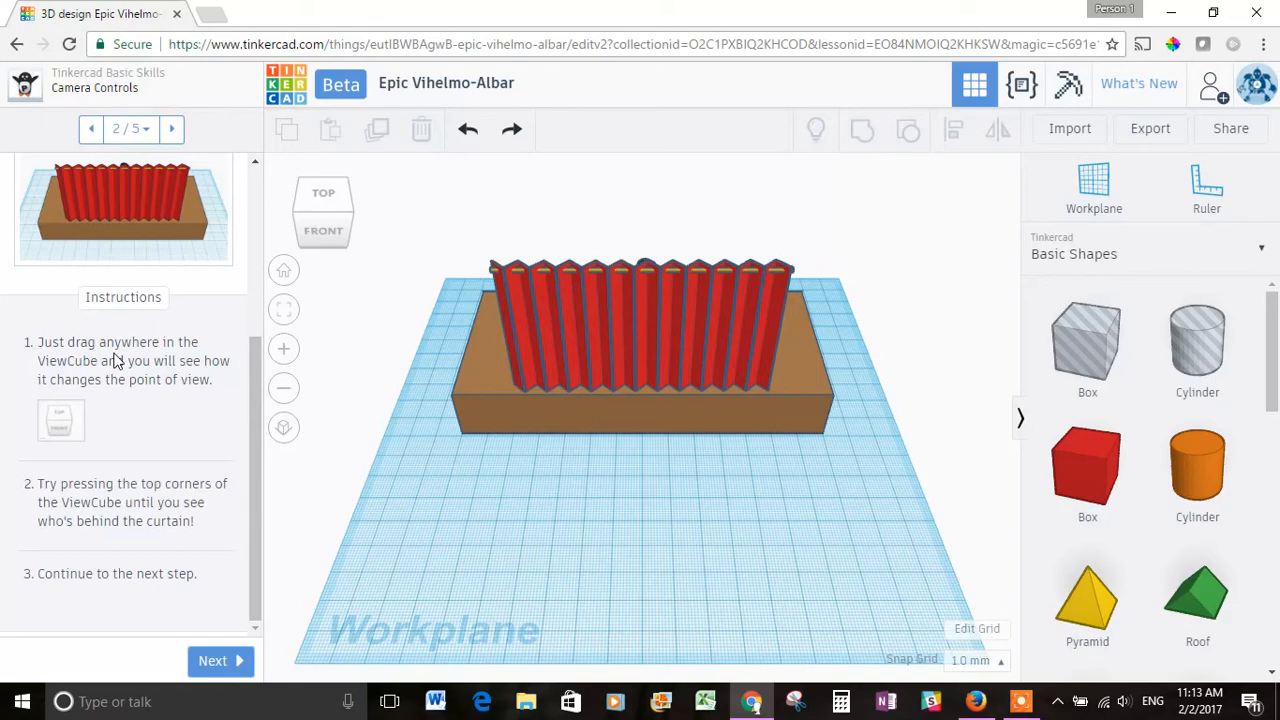
{"action": "mouse_move", "coordinate": [144, 380]}
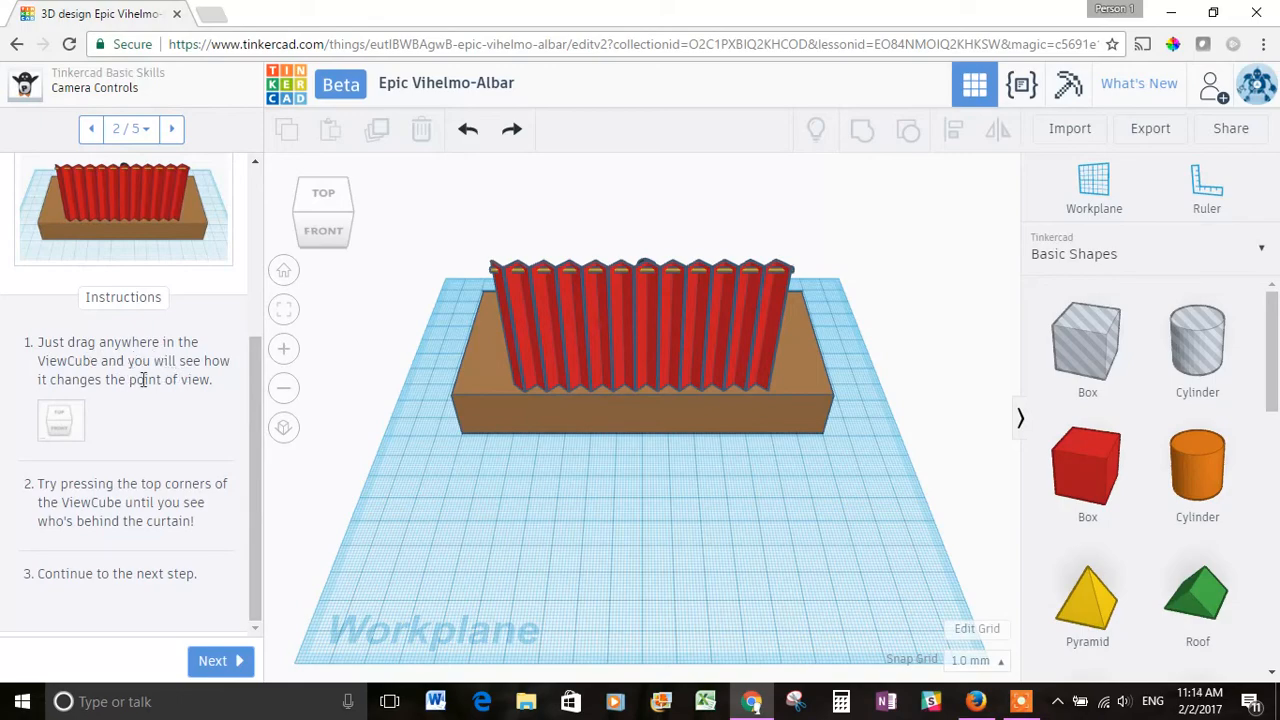
{"action": "left_click", "coordinate": [322, 230]}
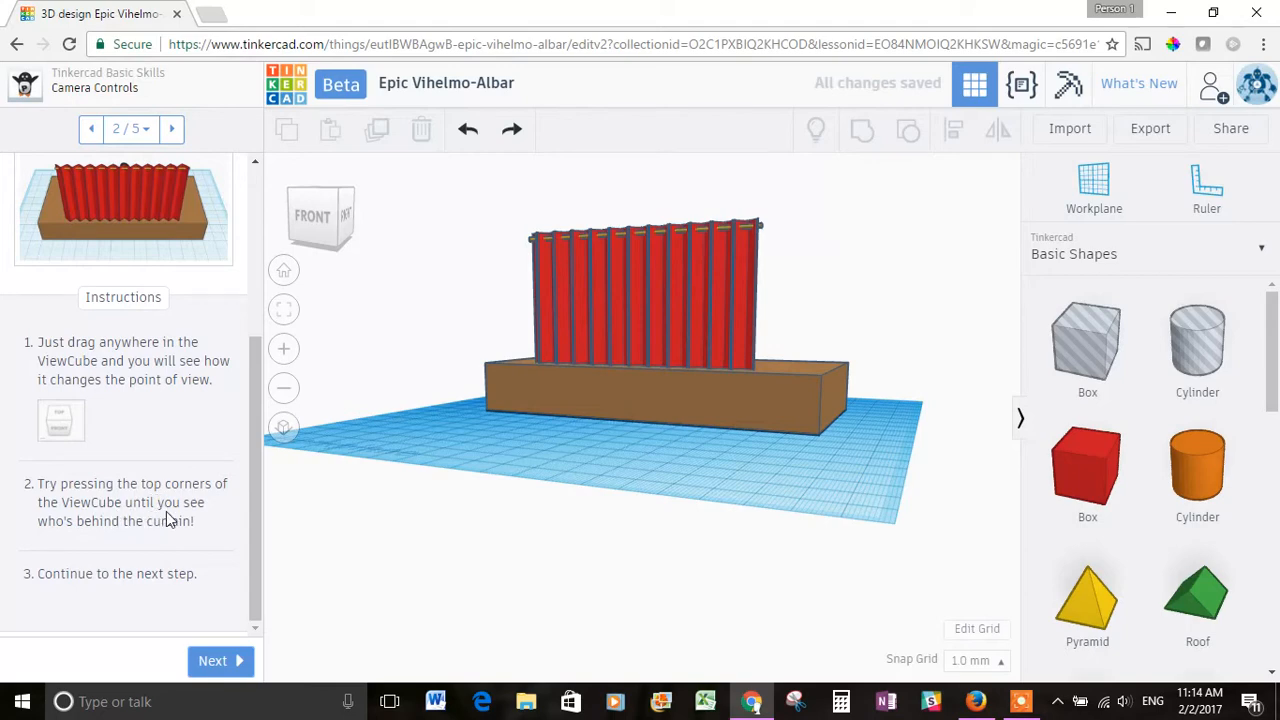
{"action": "mouse_move", "coordinate": [348, 198]}
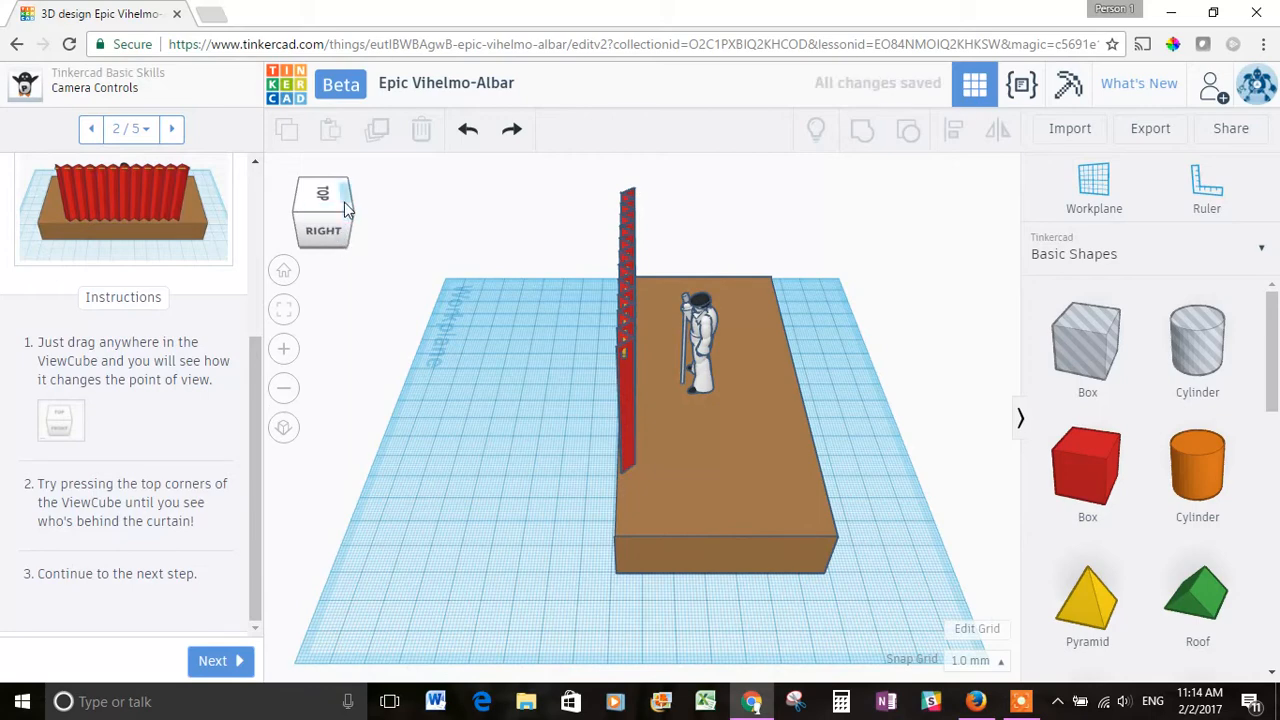
{"action": "mouse_move", "coordinate": [624, 368]}
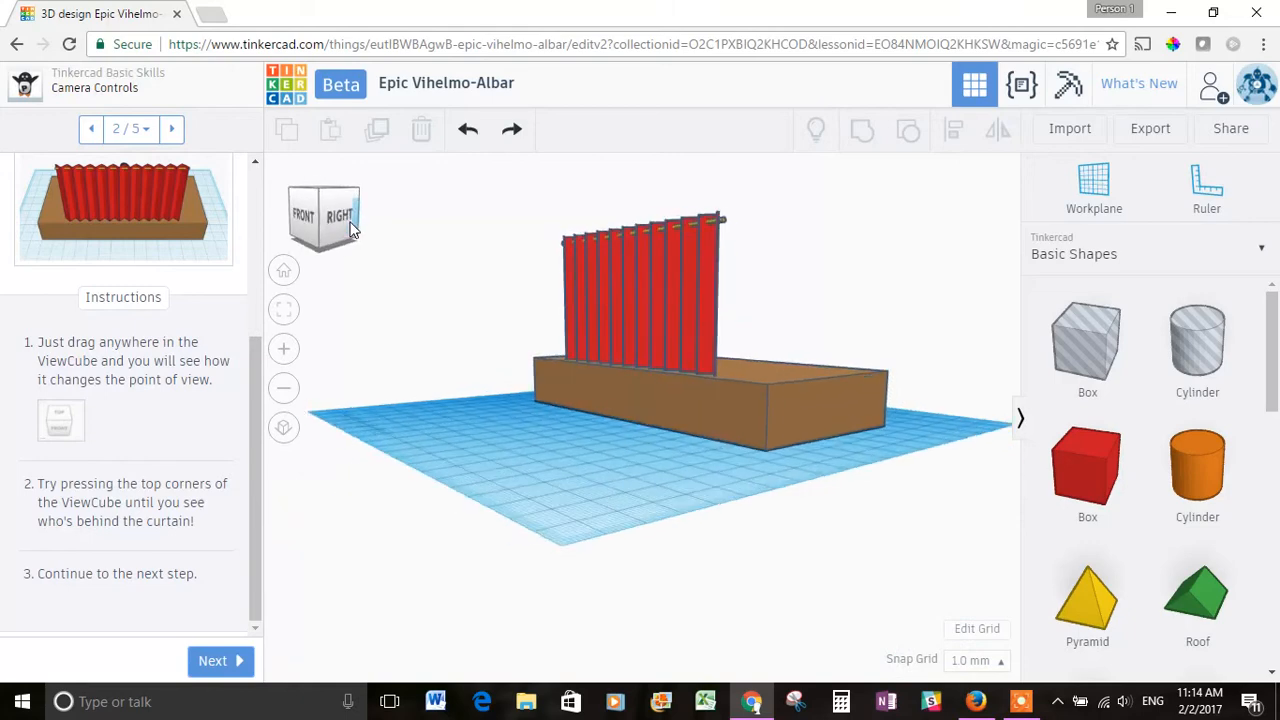
{"action": "left_click_drag", "start_coordinate": [340, 210], "coordinate": [330, 220]}
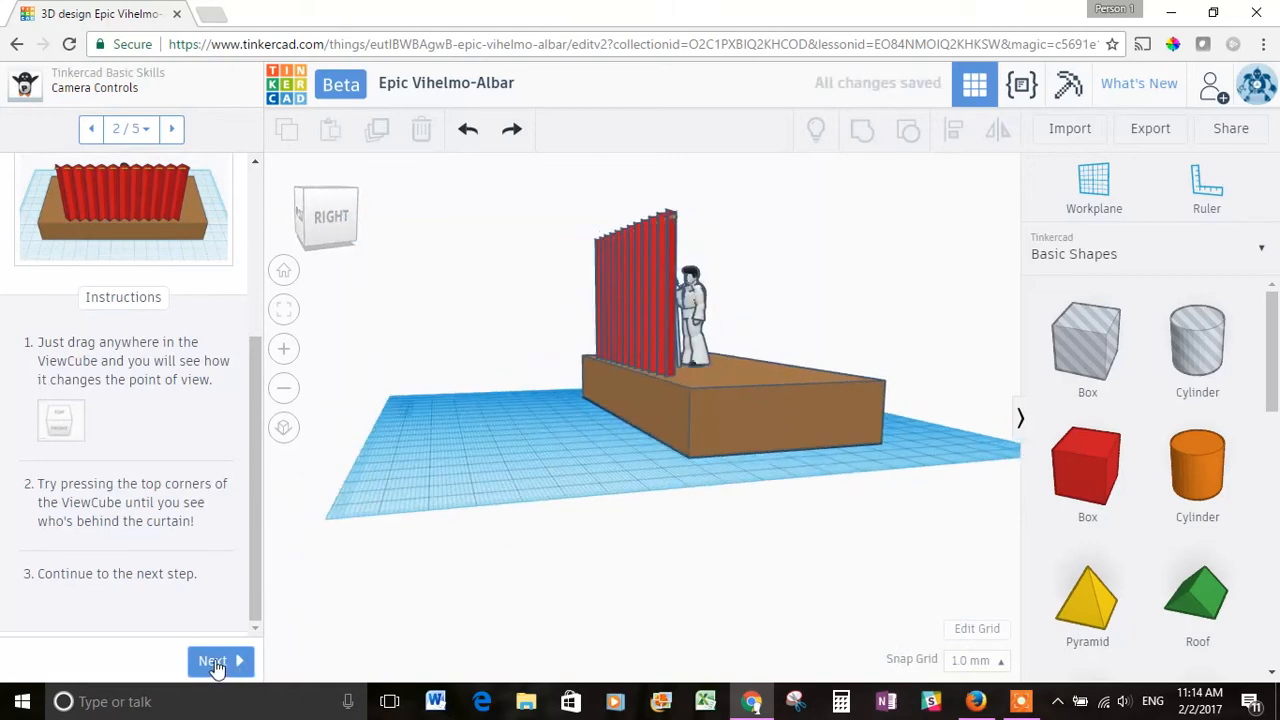
Reach step 3/5 'Learn to zoom' and zoom in on the stage, then back out
{"action": "left_click", "coordinate": [212, 660]}
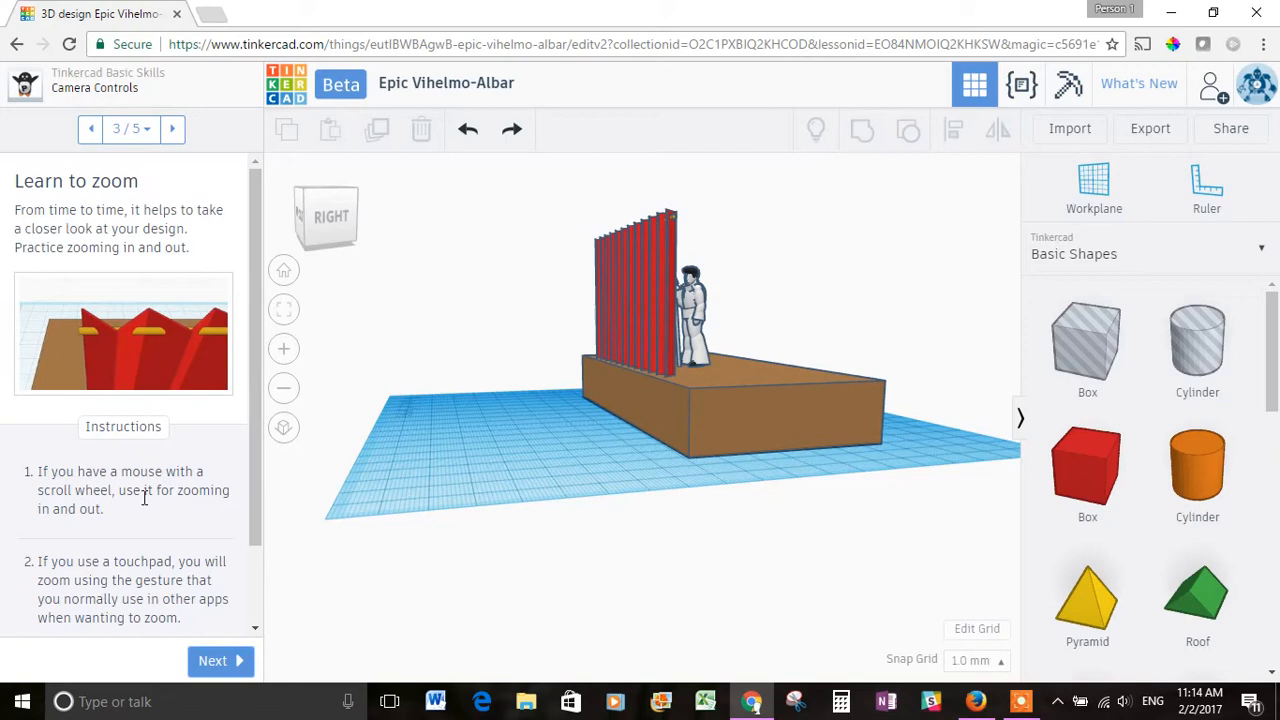
{"action": "mouse_move", "coordinate": [124, 512]}
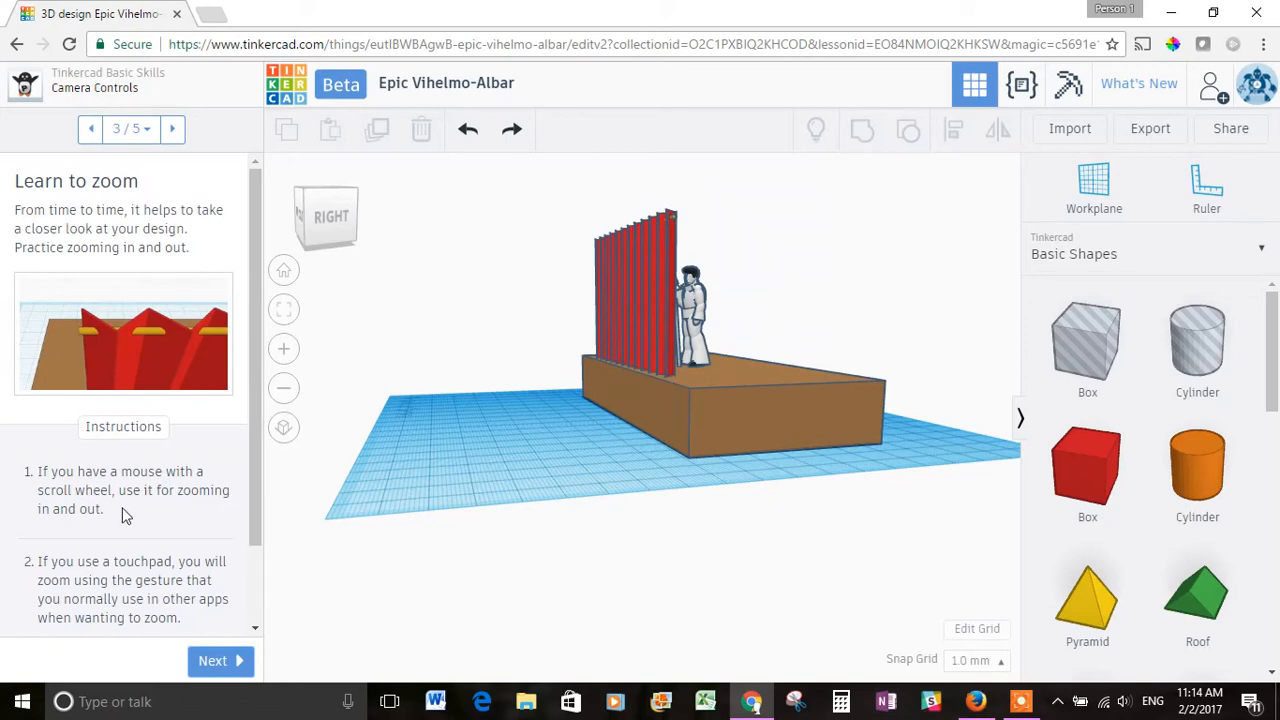
{"action": "mouse_move", "coordinate": [690, 364]}
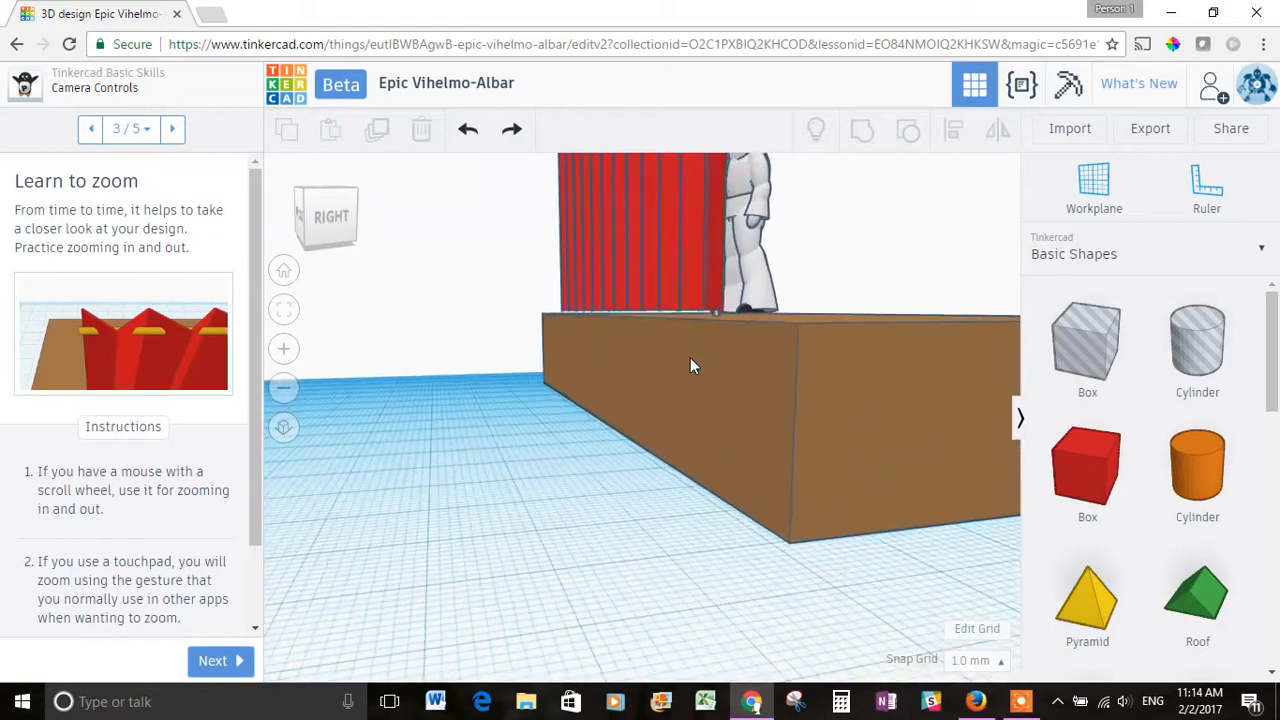
{"action": "scroll", "scroll_direction": "down", "scroll_amount": 3}
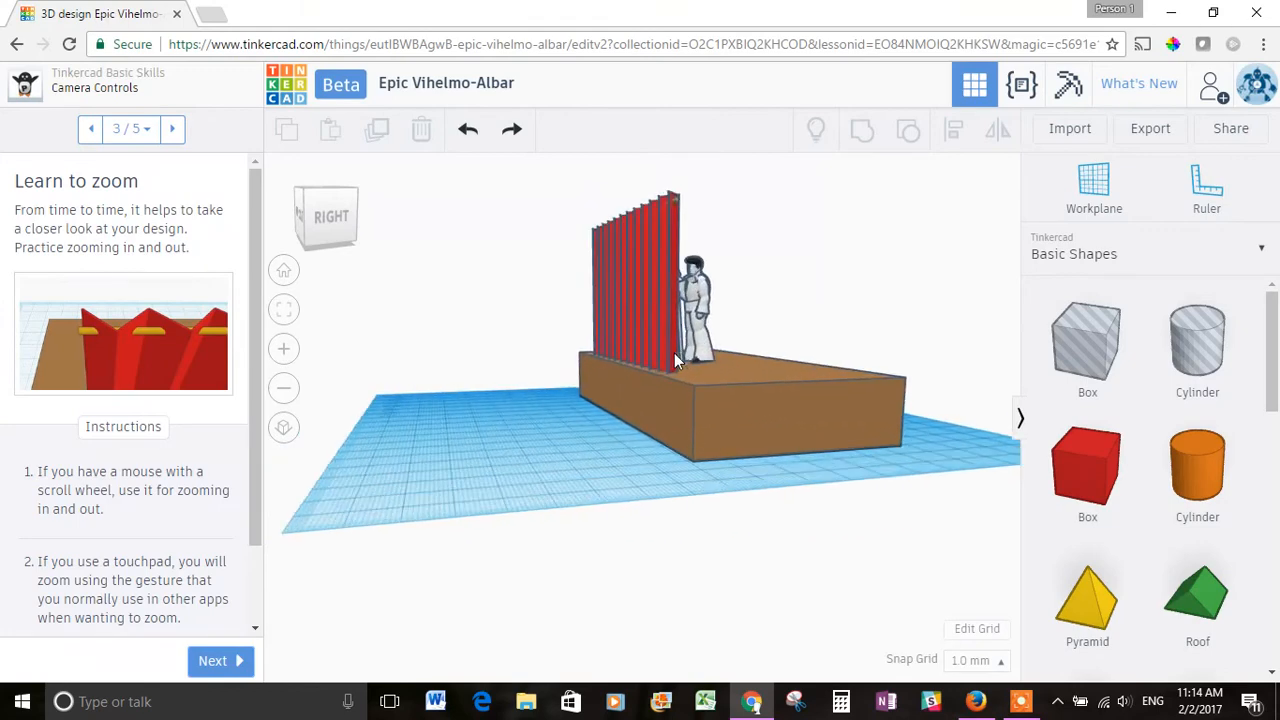
{"action": "scroll", "scroll_direction": "down", "scroll_amount": 3}
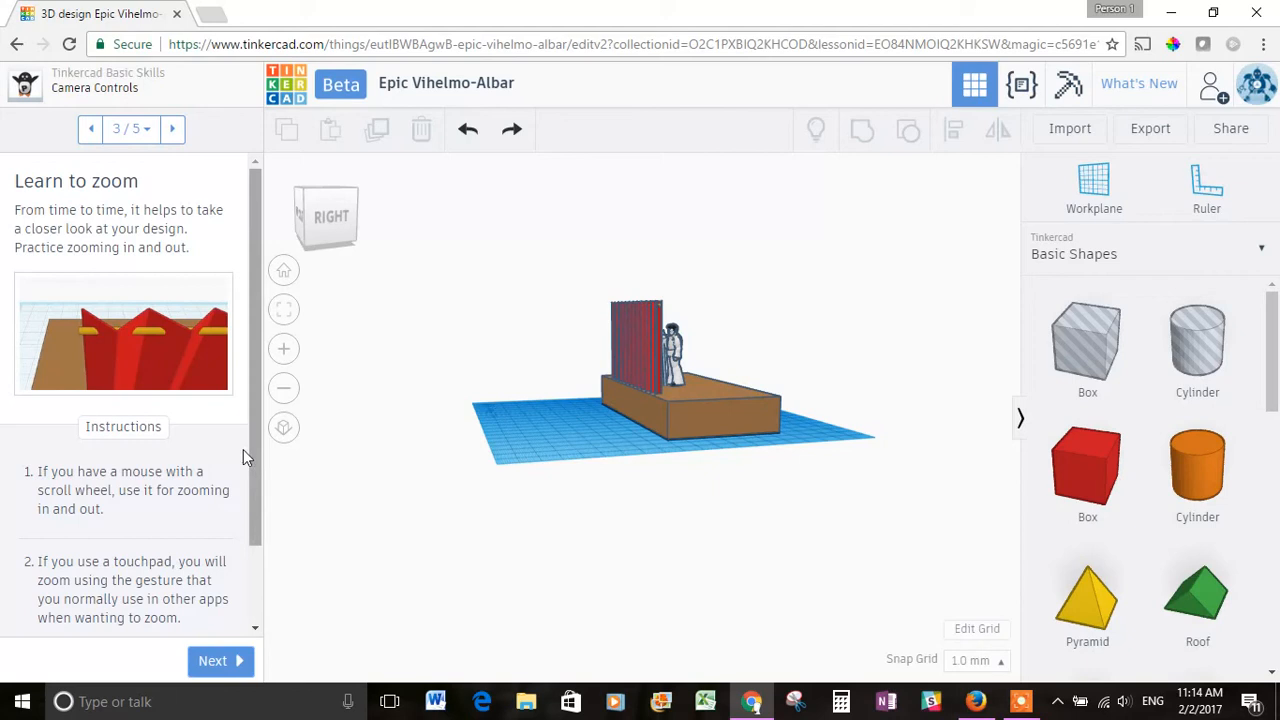
{"action": "scroll", "scroll_direction": "down", "scroll_amount": 3}
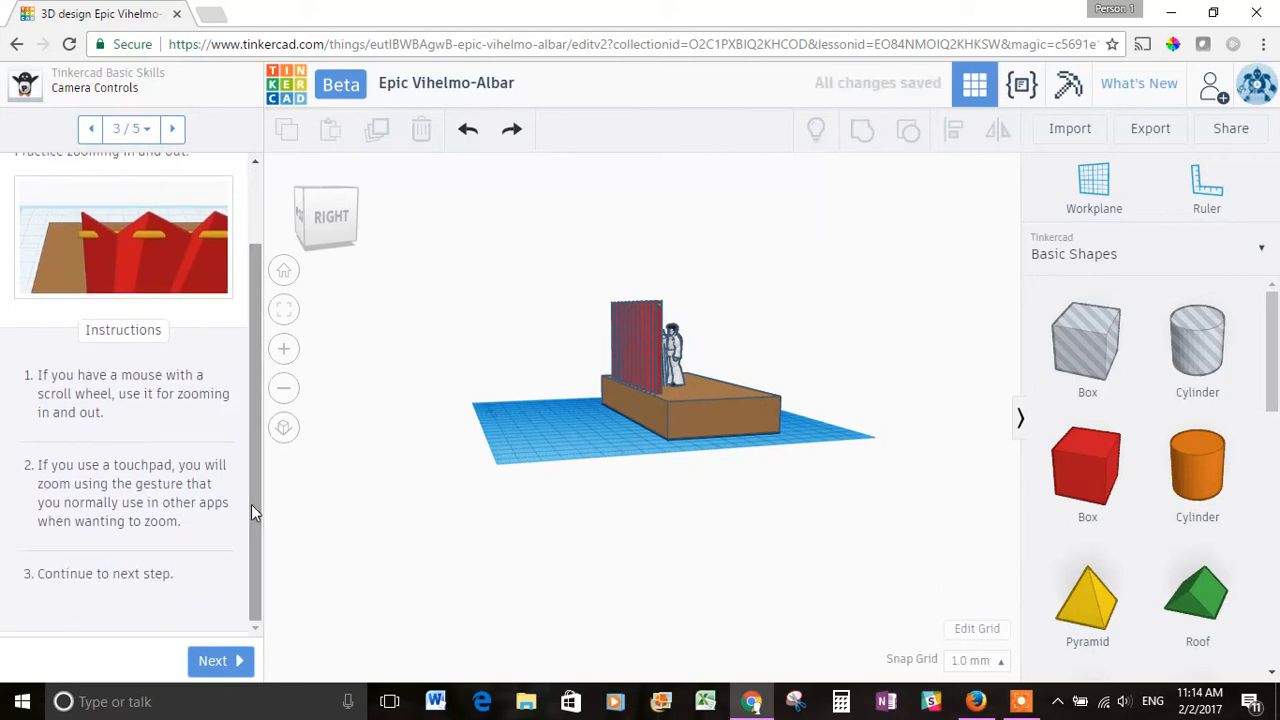
{"action": "mouse_move", "coordinate": [136, 552]}
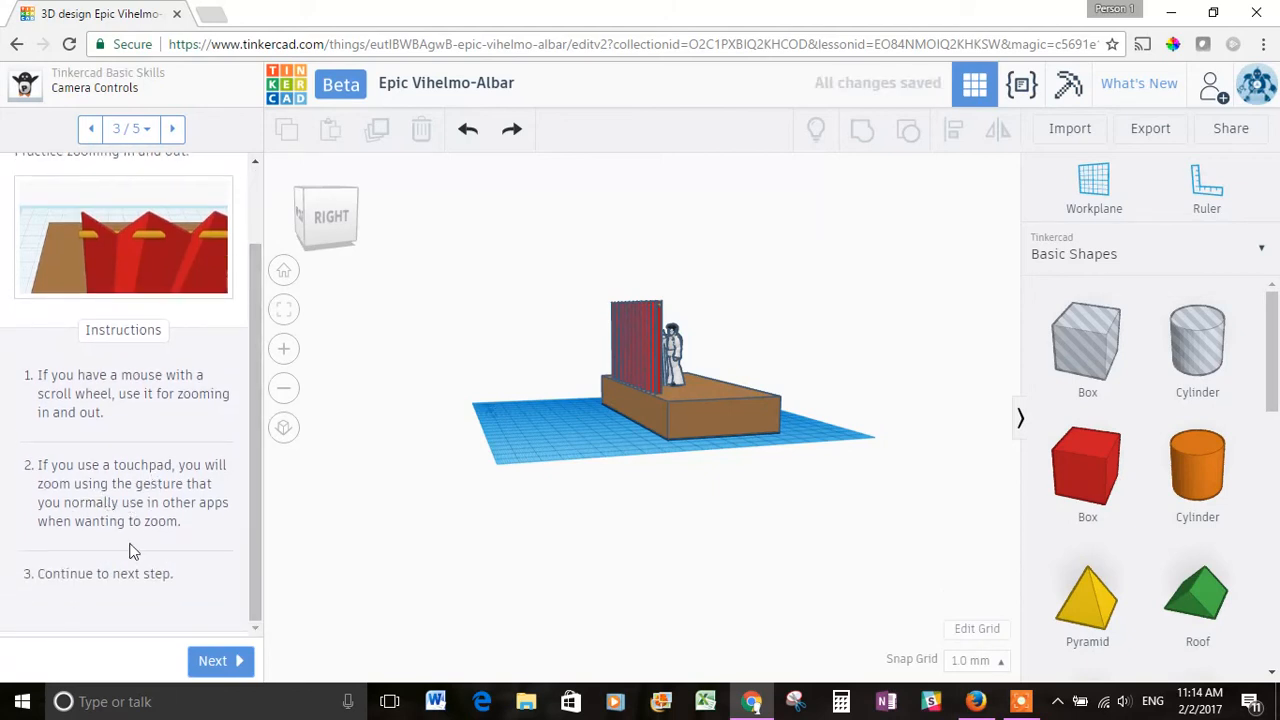
Reach step 4/5, orbit the view over and in front of the design, then finish at the 5/5 'Great Job!' recap
{"action": "left_click", "coordinate": [220, 660]}
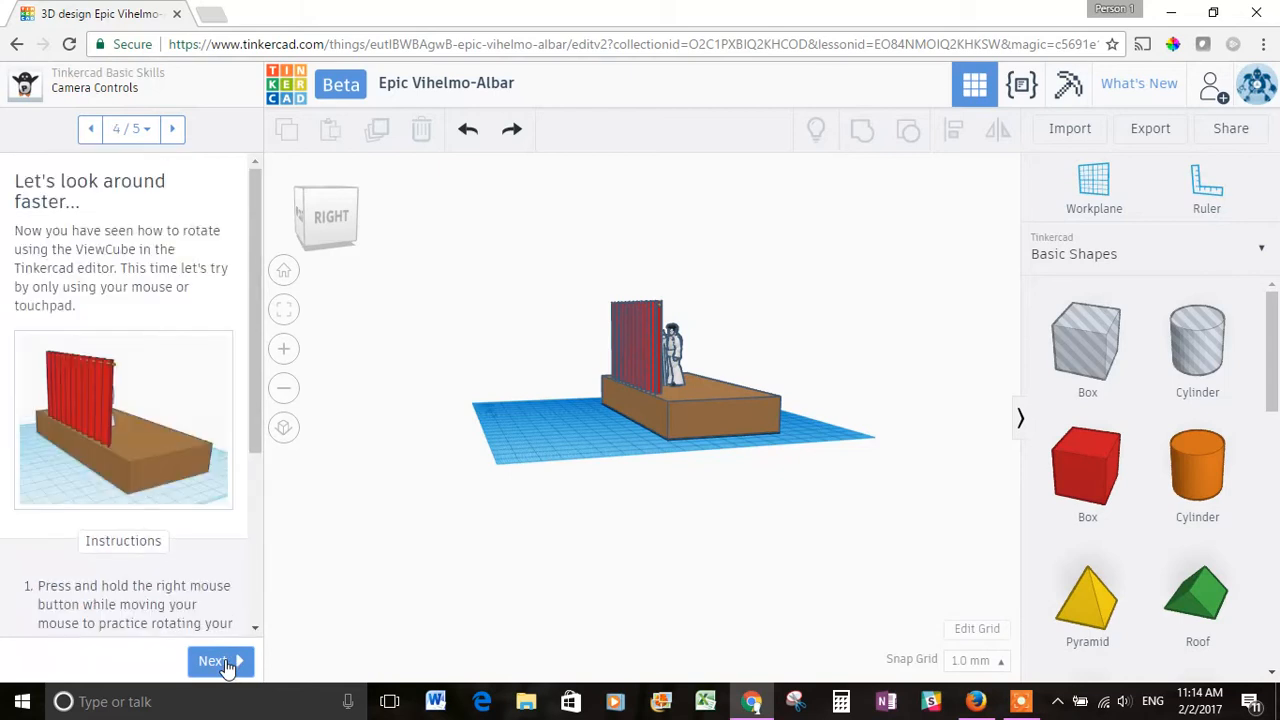
{"action": "mouse_move", "coordinate": [108, 268]}
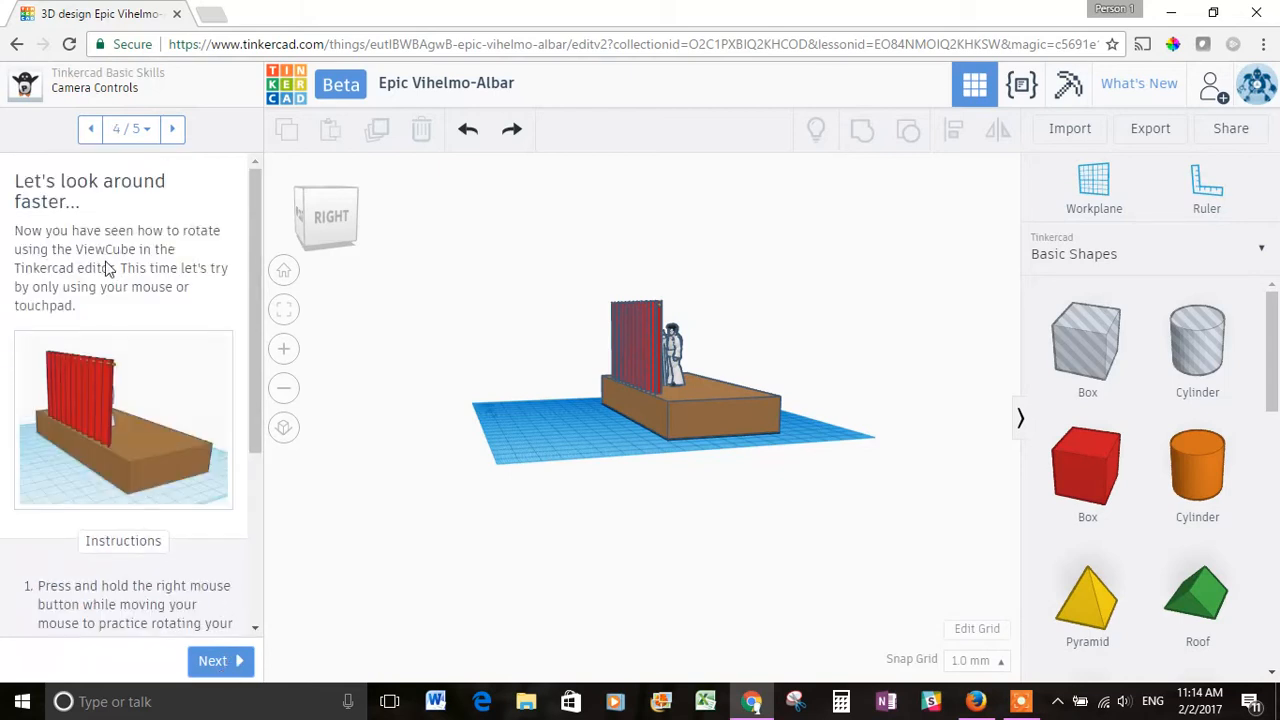
{"action": "mouse_move", "coordinate": [140, 276]}
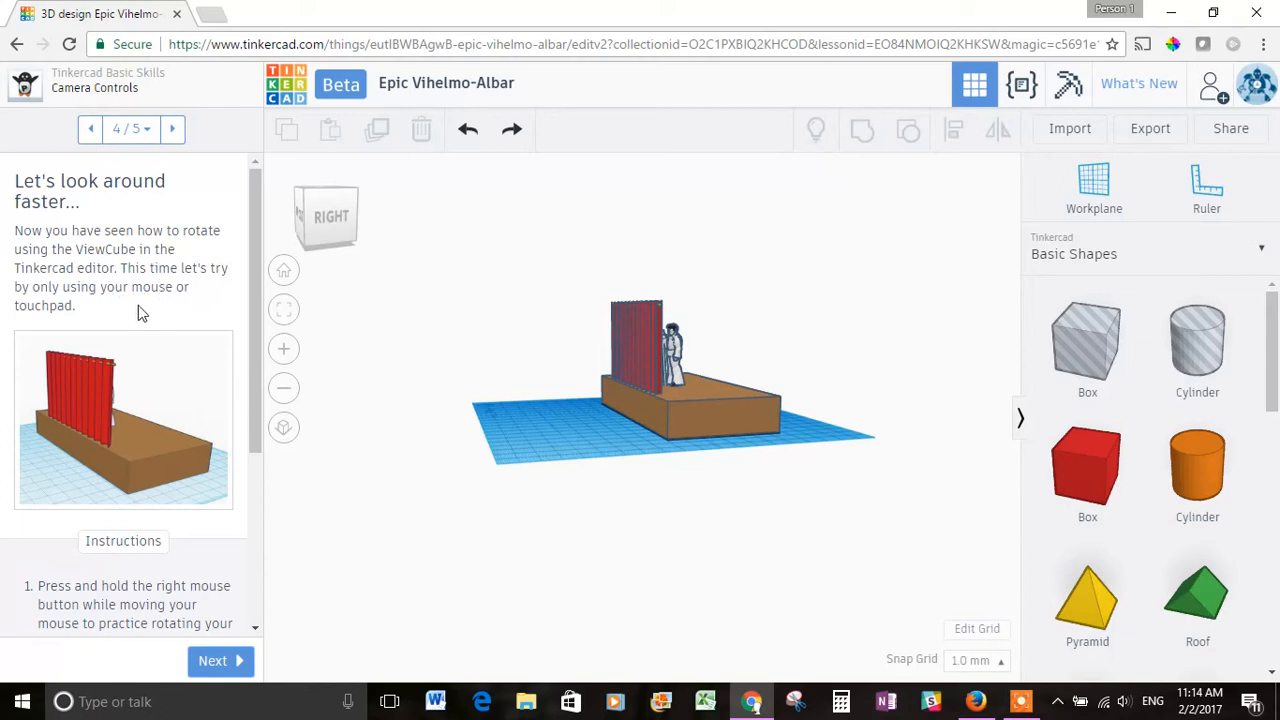
{"action": "mouse_move", "coordinate": [256, 276]}
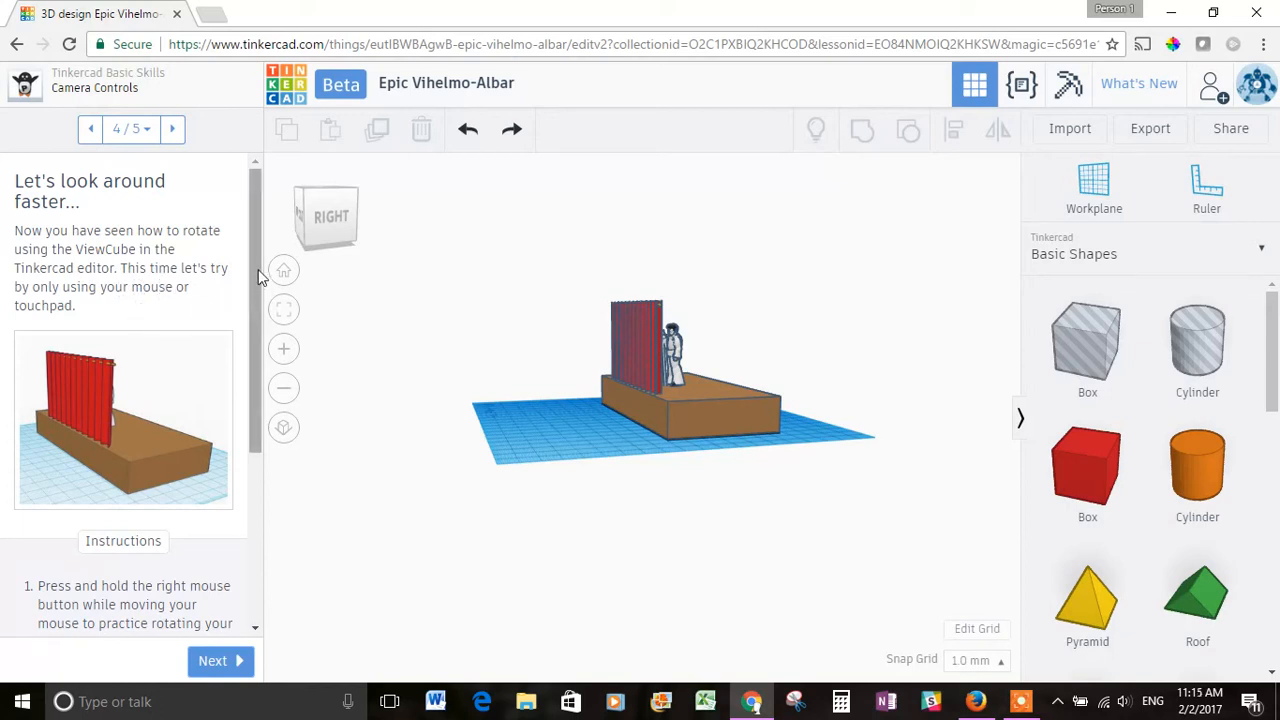
{"action": "scroll", "scroll_direction": "down", "scroll_amount": 3}
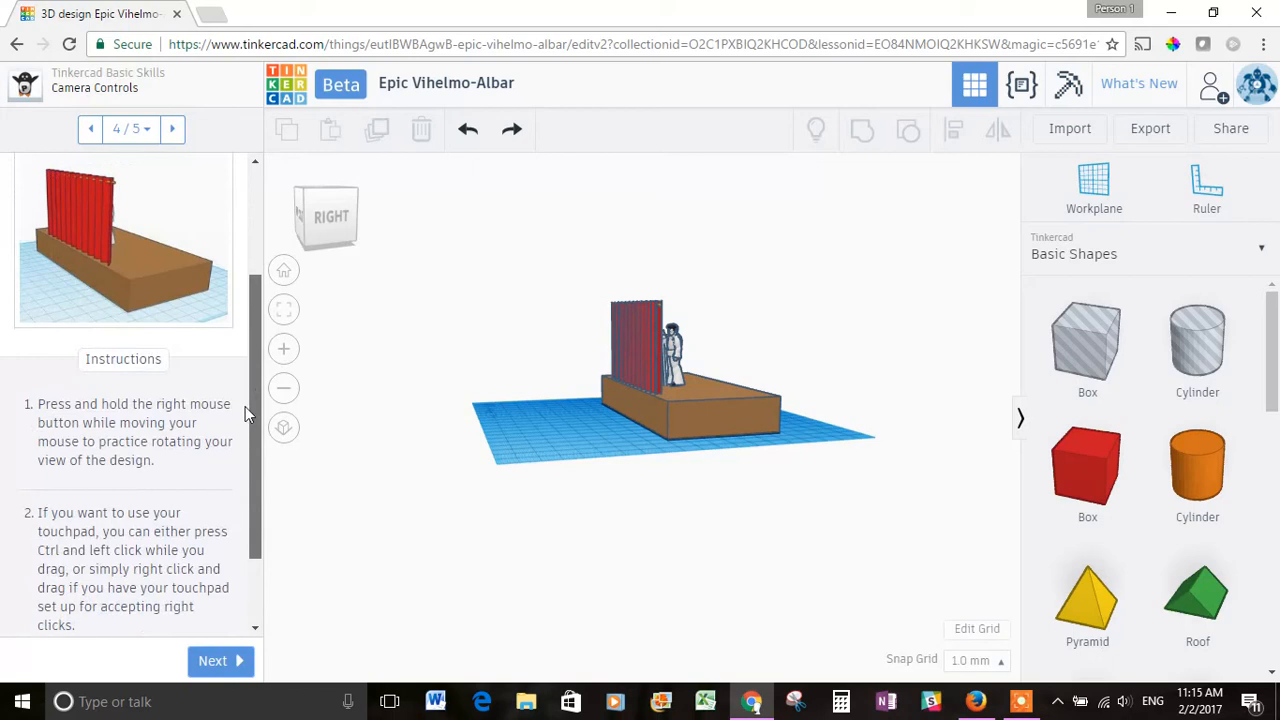
{"action": "scroll", "scroll_direction": "down", "scroll_amount": 3}
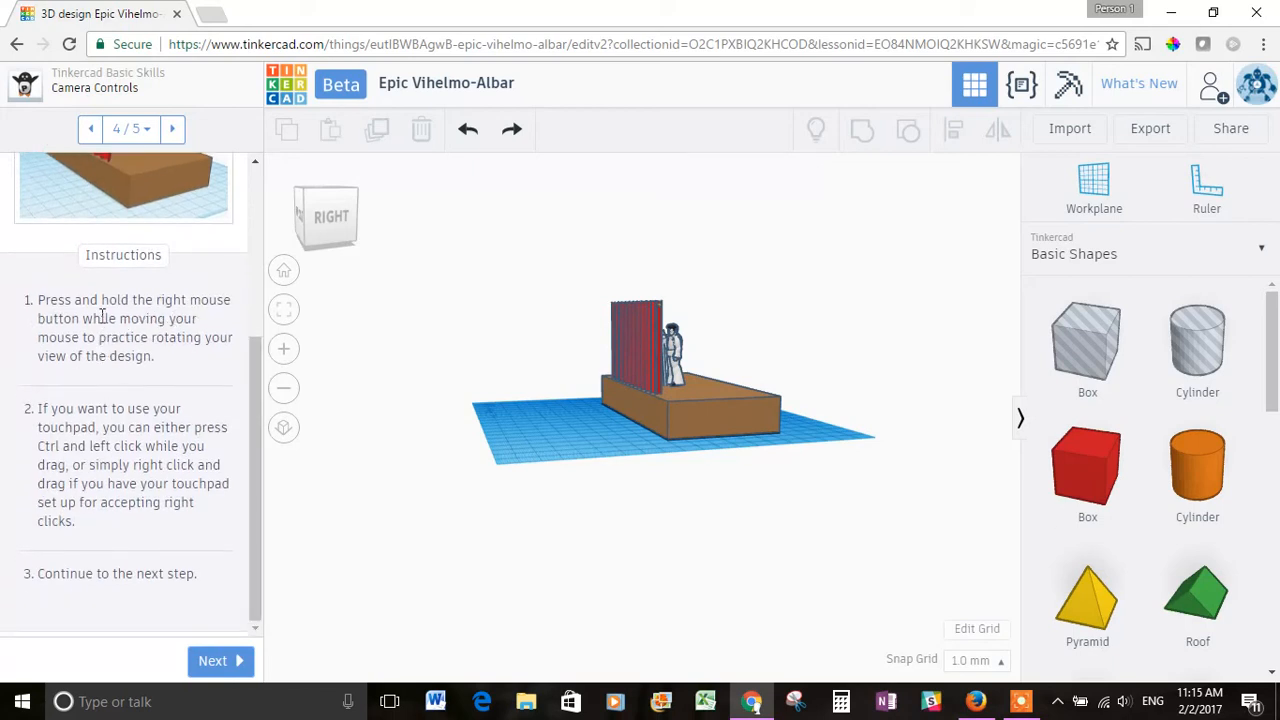
{"action": "mouse_move", "coordinate": [160, 388]}
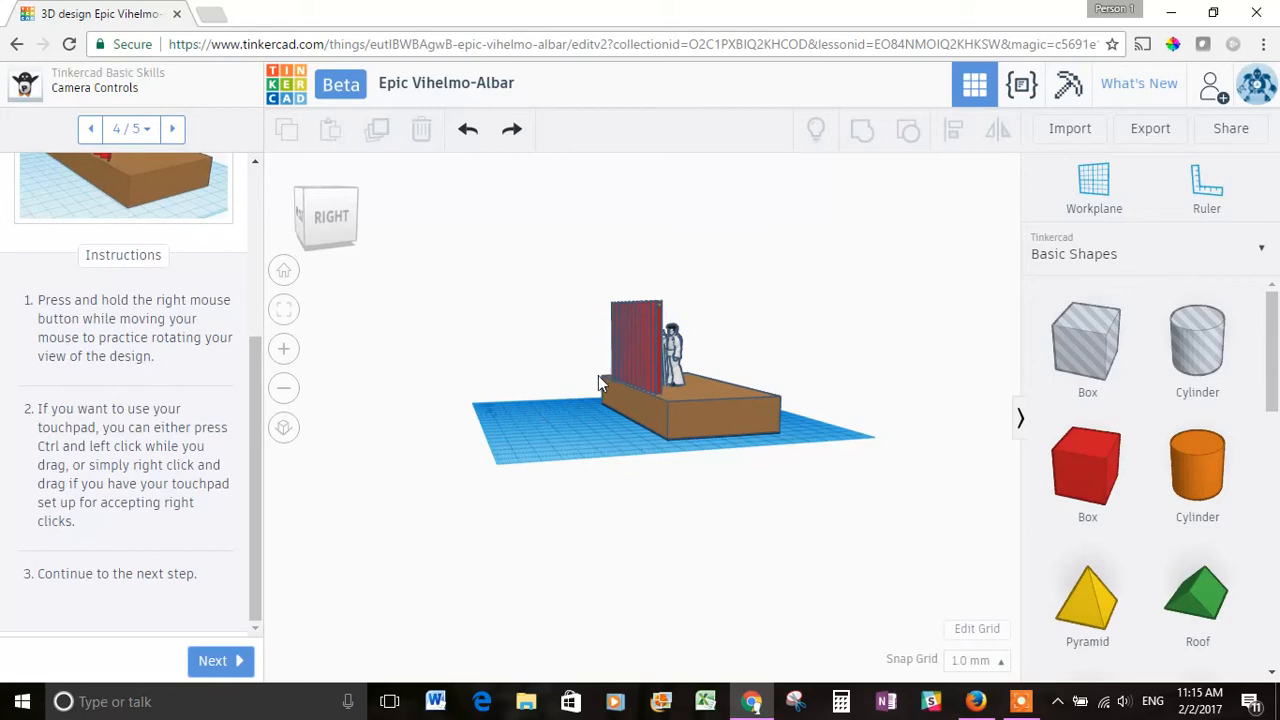
{"action": "mouse_move", "coordinate": [584, 360]}
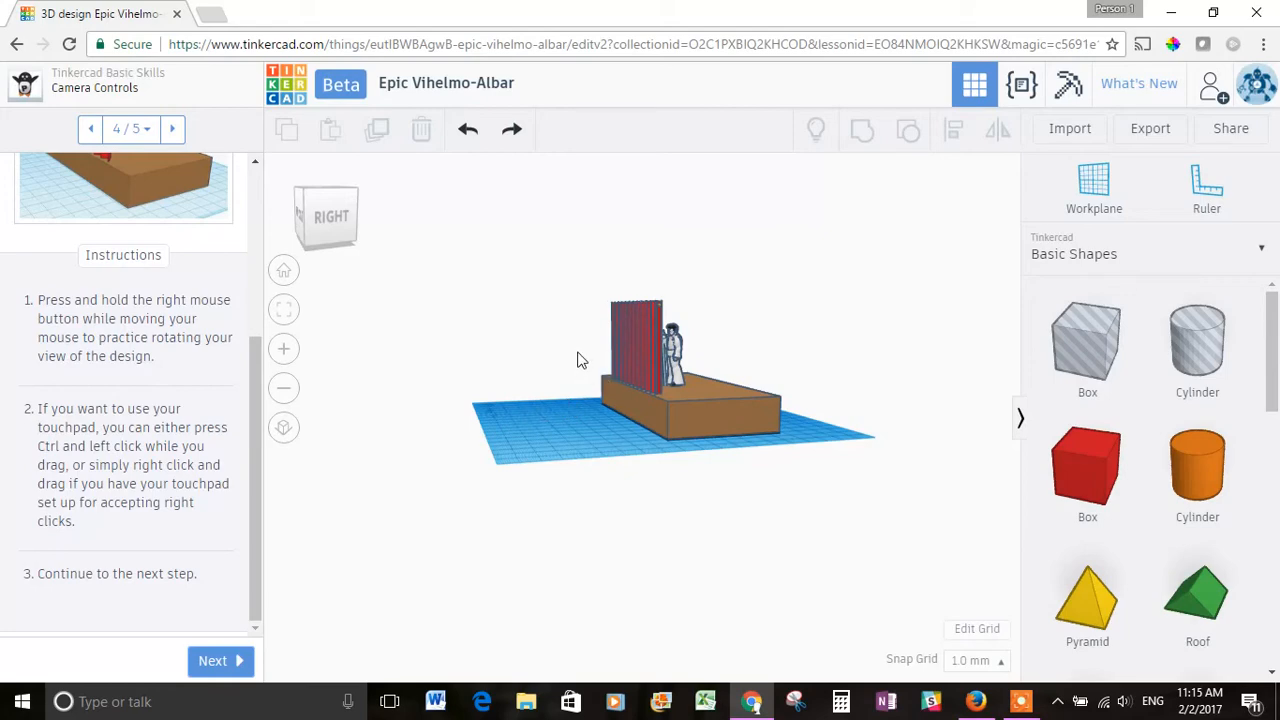
{"action": "left_click_drag", "start_coordinate": [584, 360], "coordinate": [740, 428]}
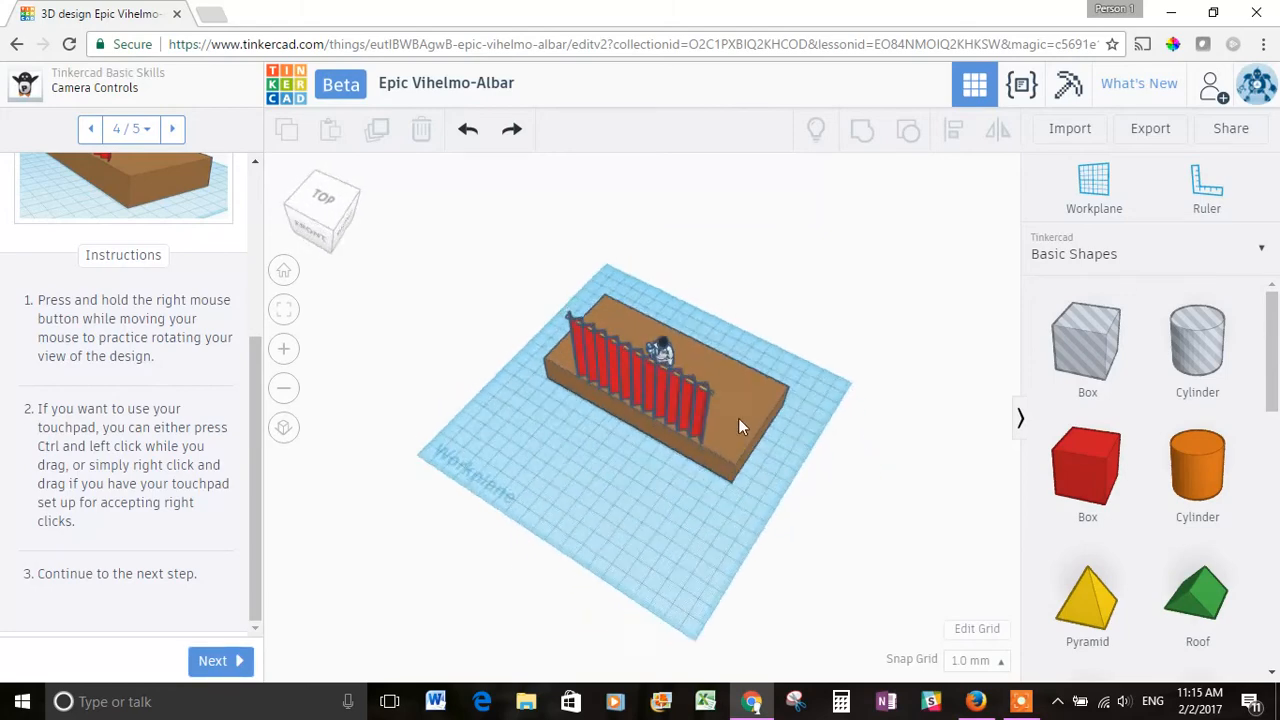
{"action": "left_click_drag", "start_coordinate": [740, 424], "coordinate": [590, 480]}
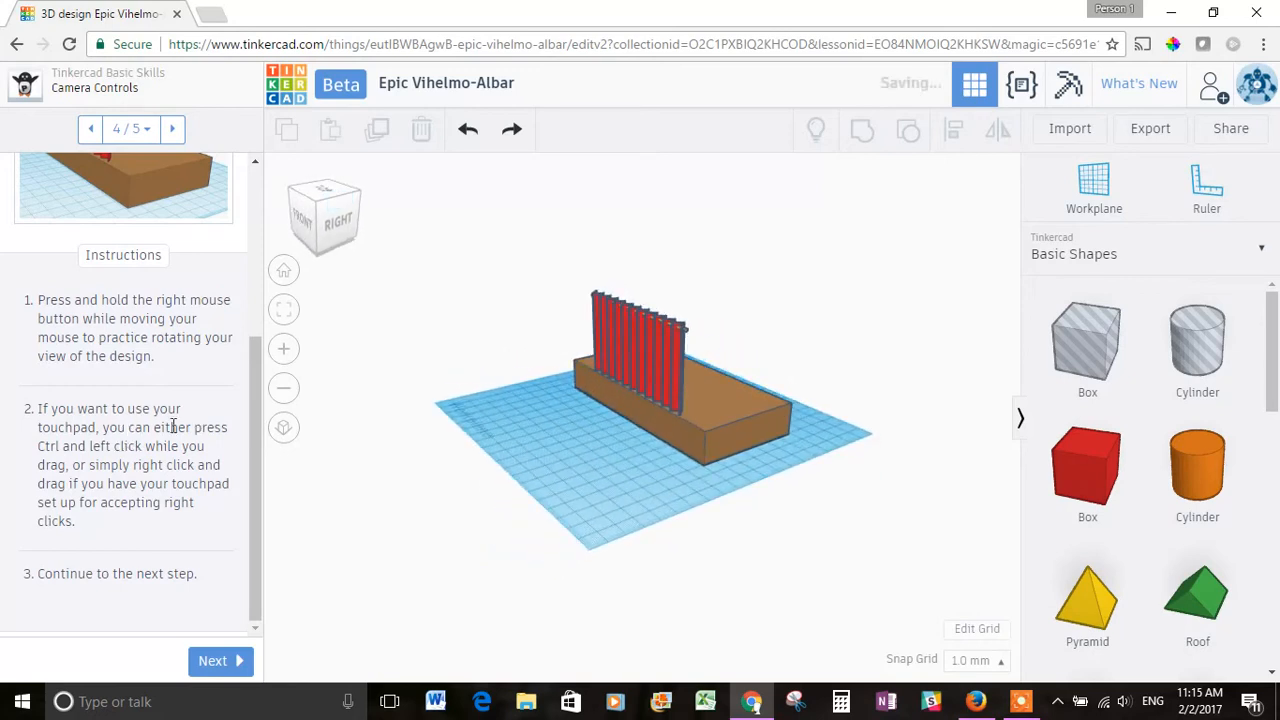
{"action": "mouse_move", "coordinate": [136, 536]}
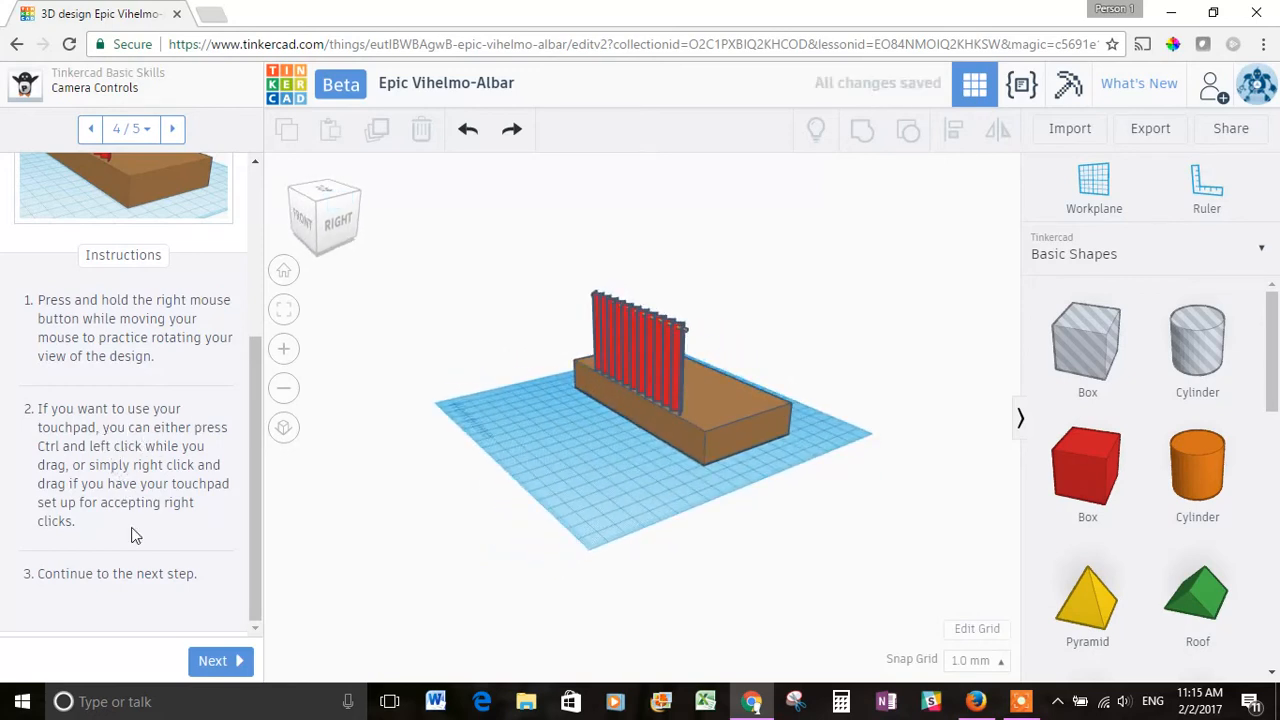
{"action": "left_click", "coordinate": [220, 660]}
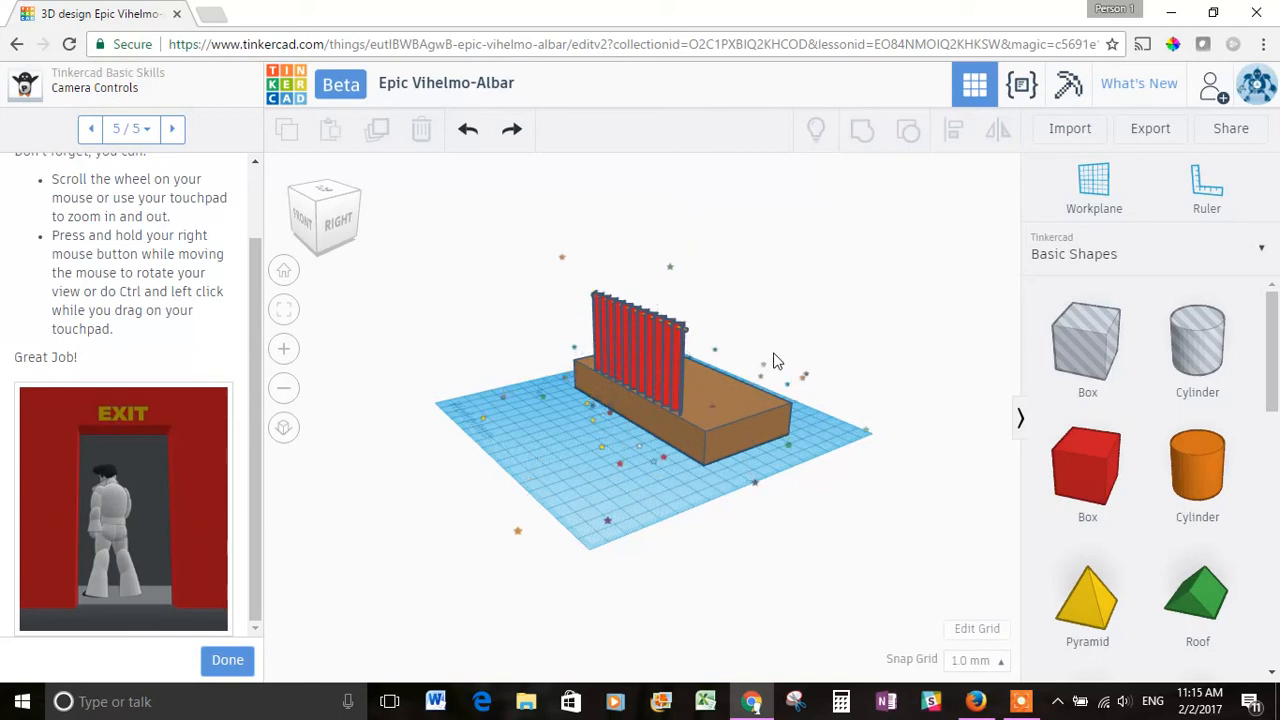
{"action": "mouse_move", "coordinate": [808, 396]}
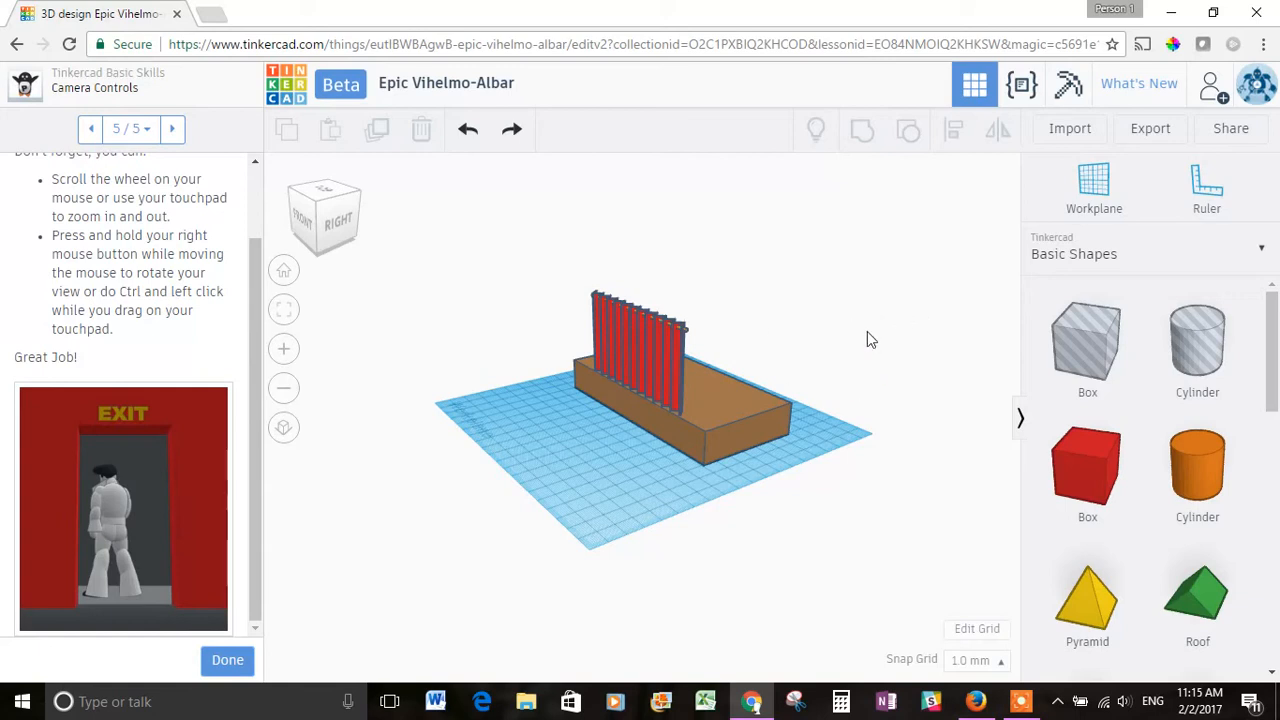
{"action": "mouse_move", "coordinate": [882, 370]}
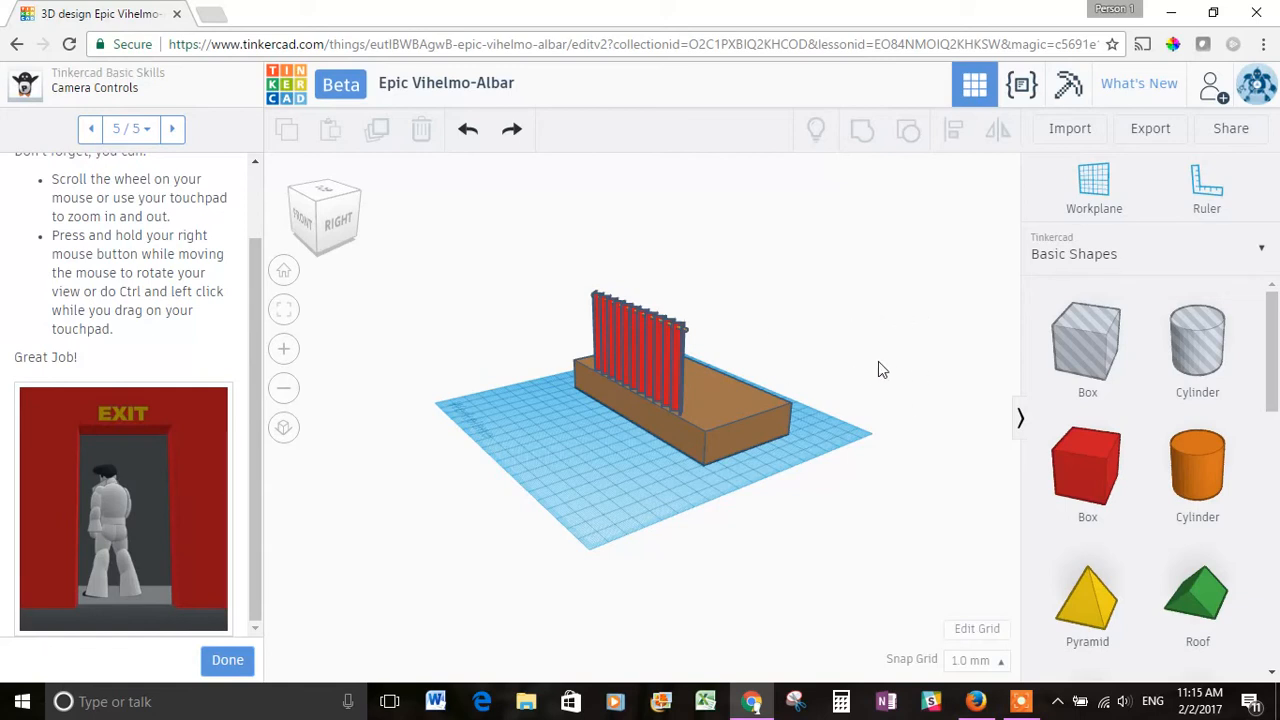
{"action": "mouse_move", "coordinate": [800, 380]}
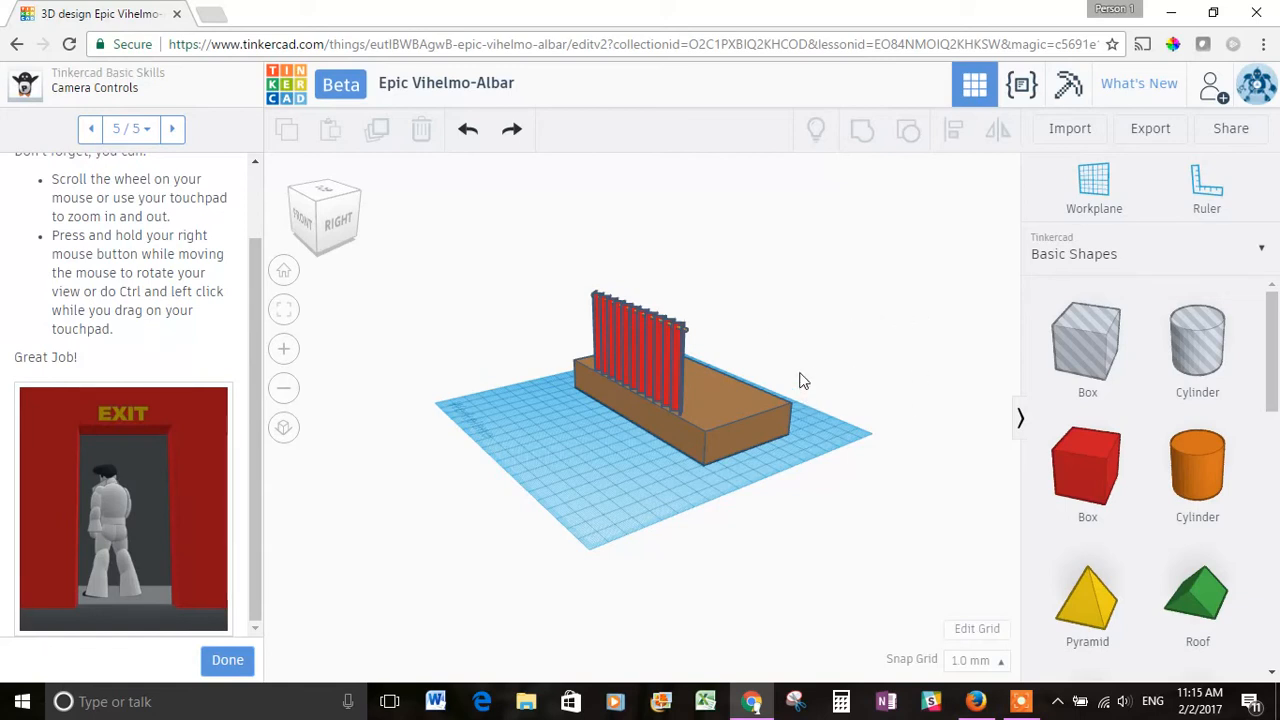
{"action": "mouse_move", "coordinate": [752, 318]}
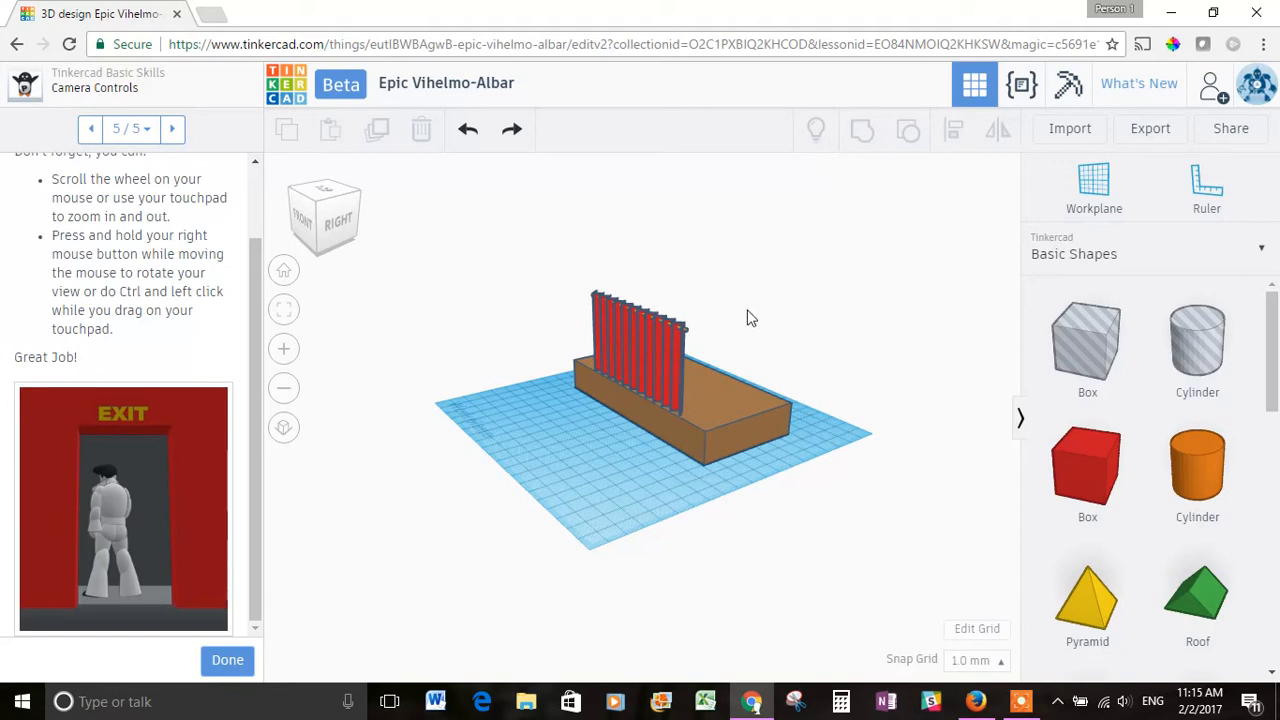
{"action": "mouse_move", "coordinate": [736, 348]}
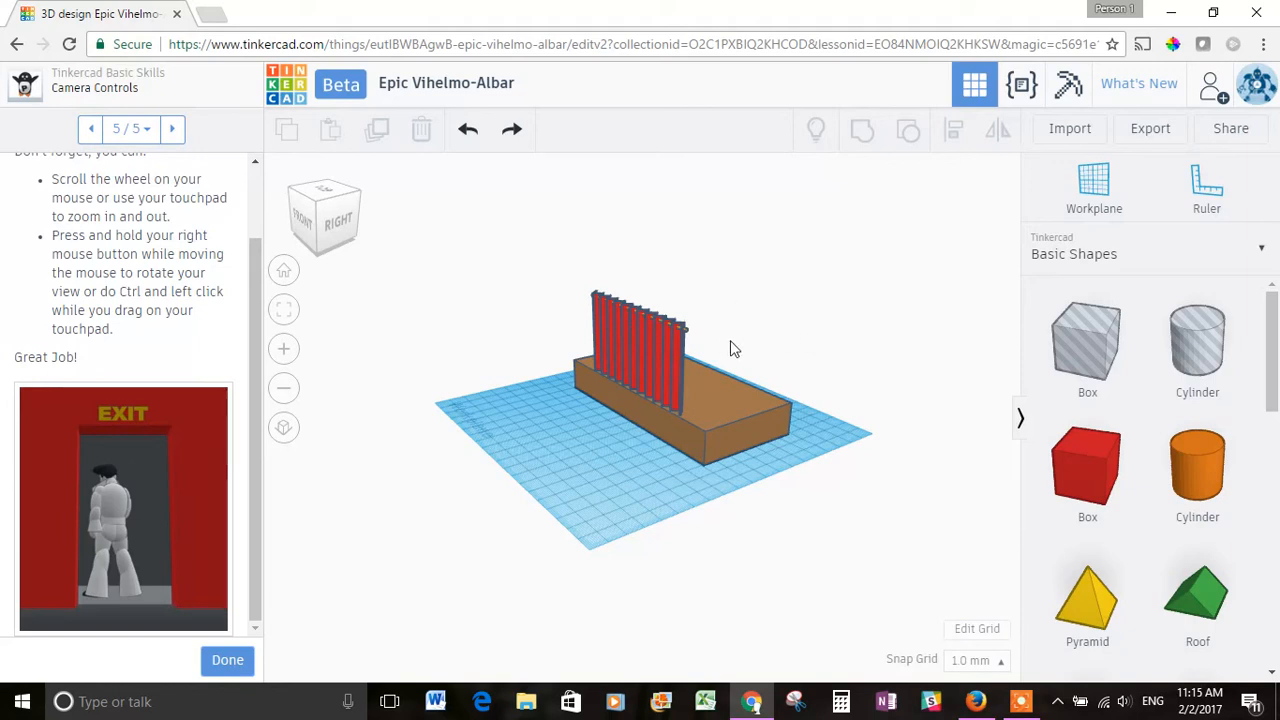
{"action": "mouse_move", "coordinate": [864, 322]}
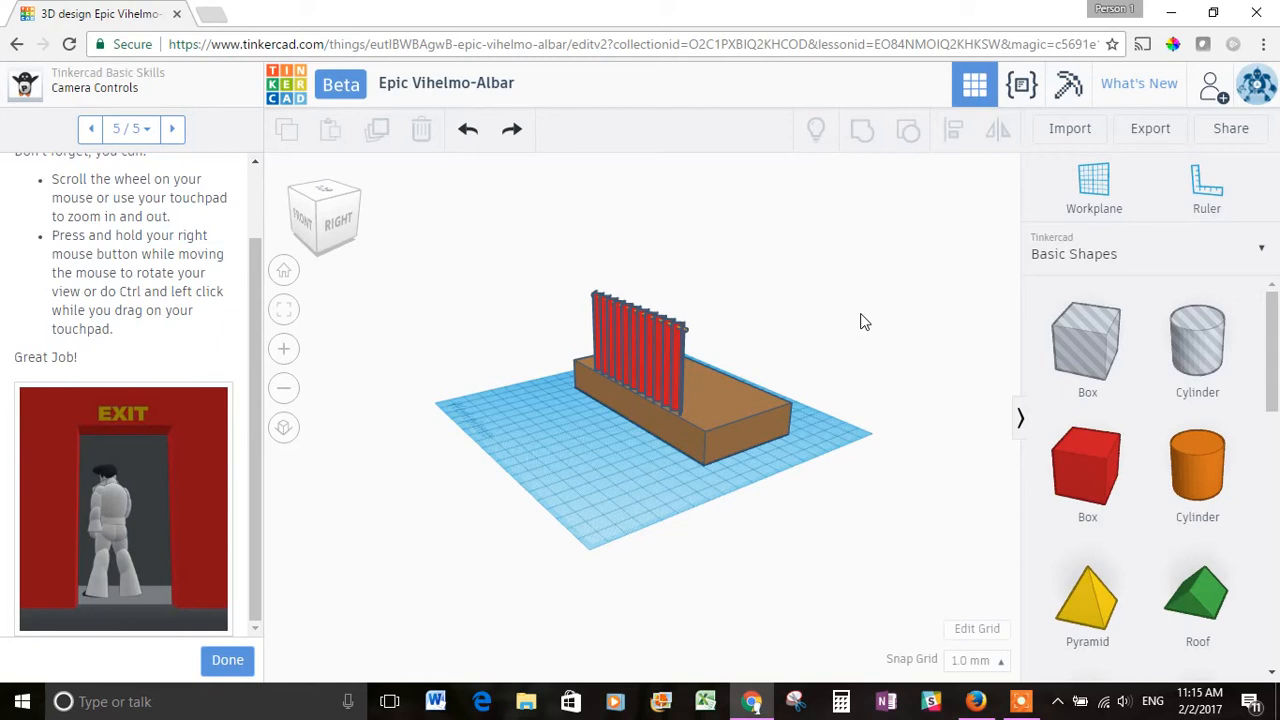
{"action": "mouse_move", "coordinate": [878, 338]}
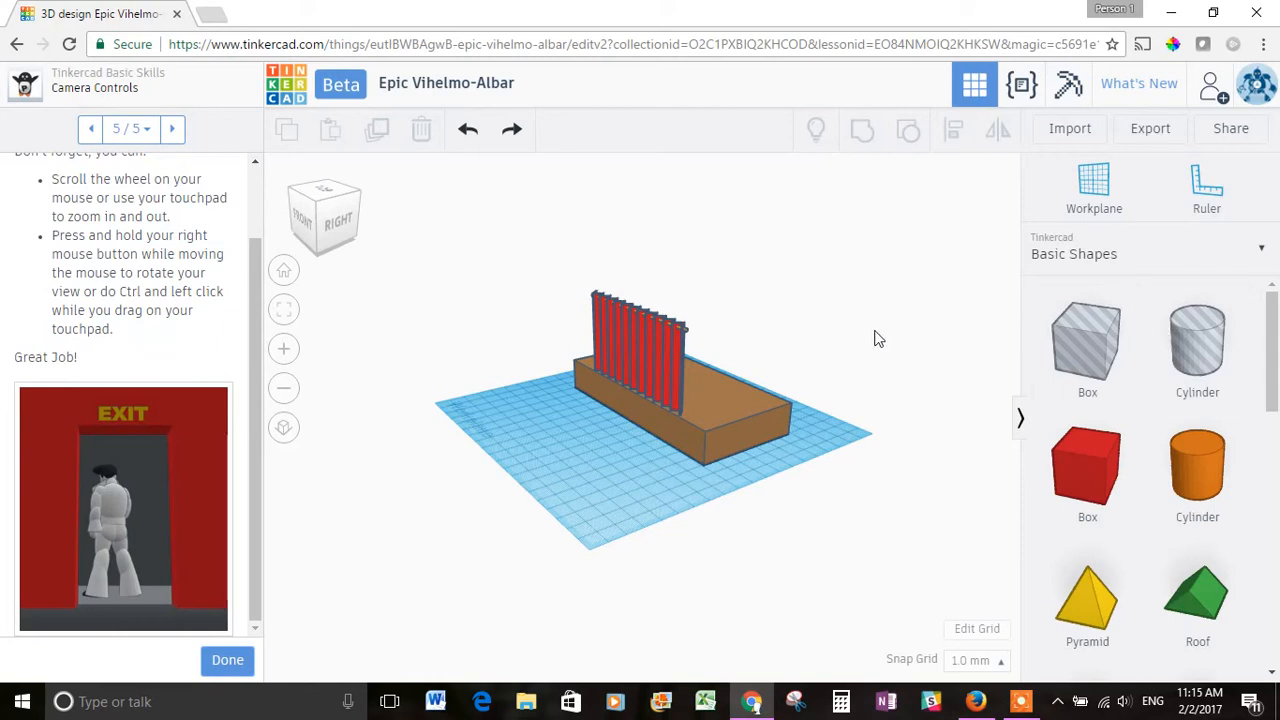
{"action": "mouse_move", "coordinate": [864, 356]}
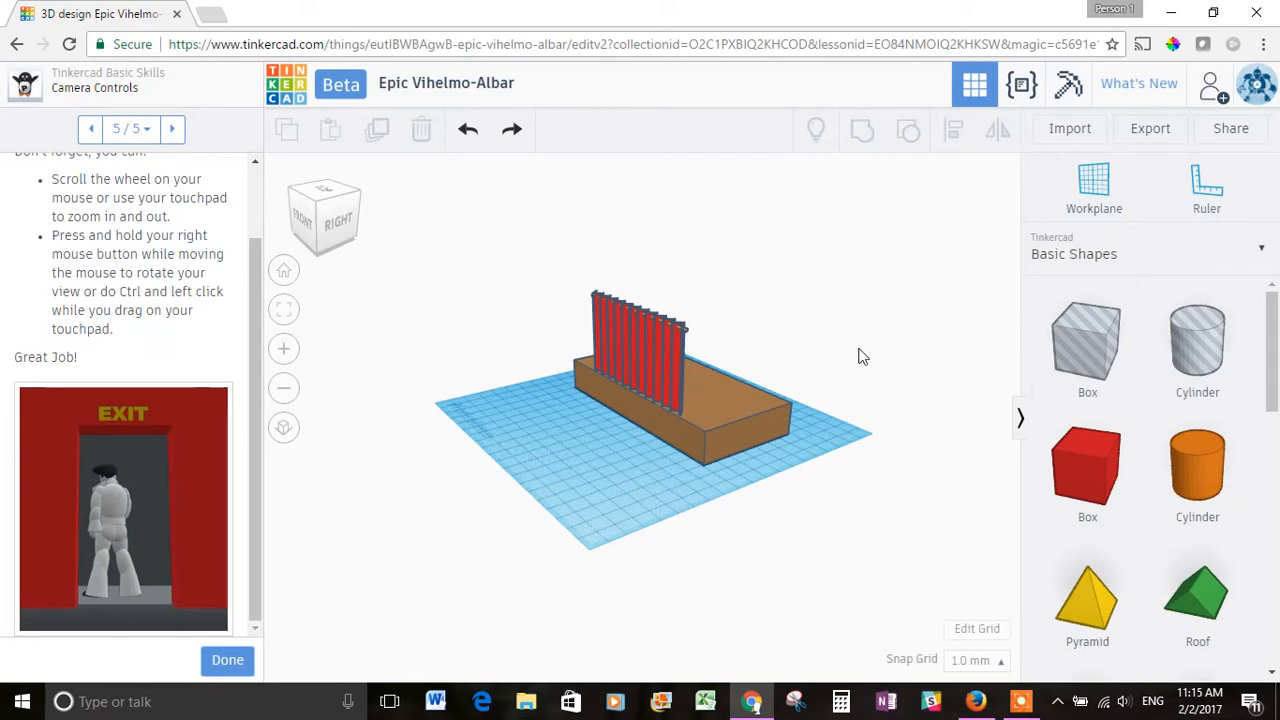
{"action": "mouse_move", "coordinate": [648, 356]}
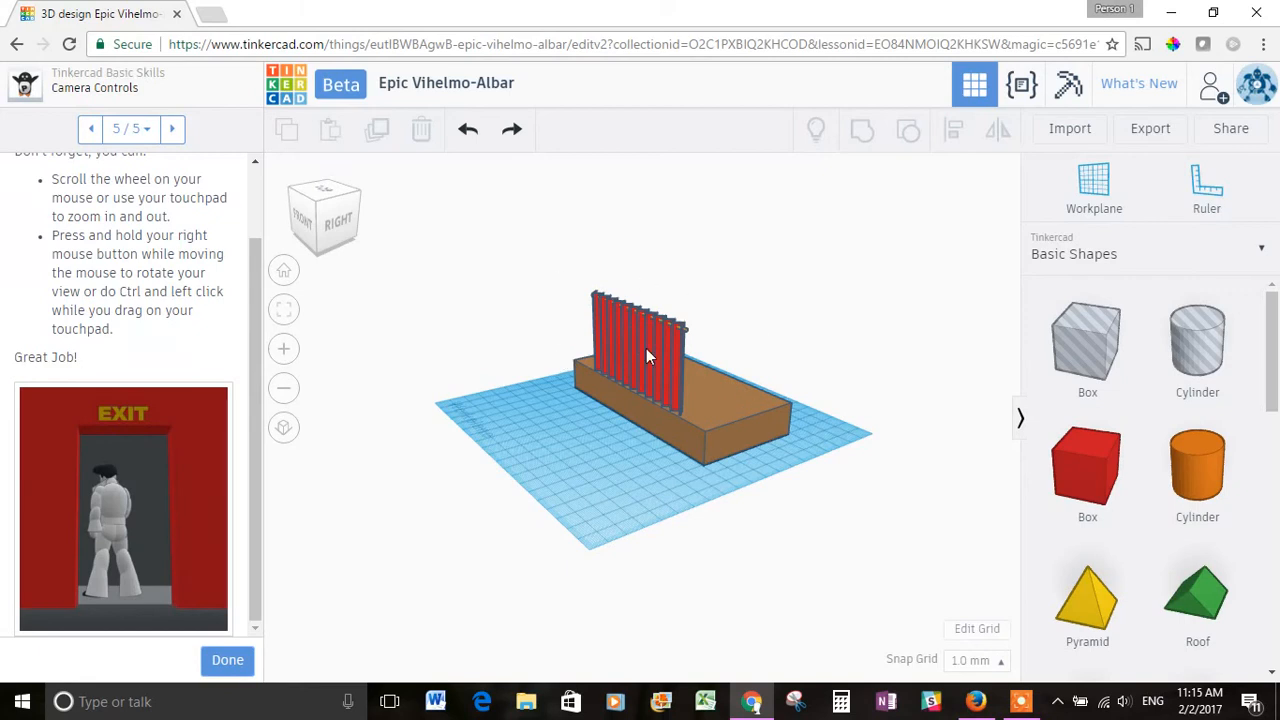
{"action": "mouse_move", "coordinate": [550, 476]}
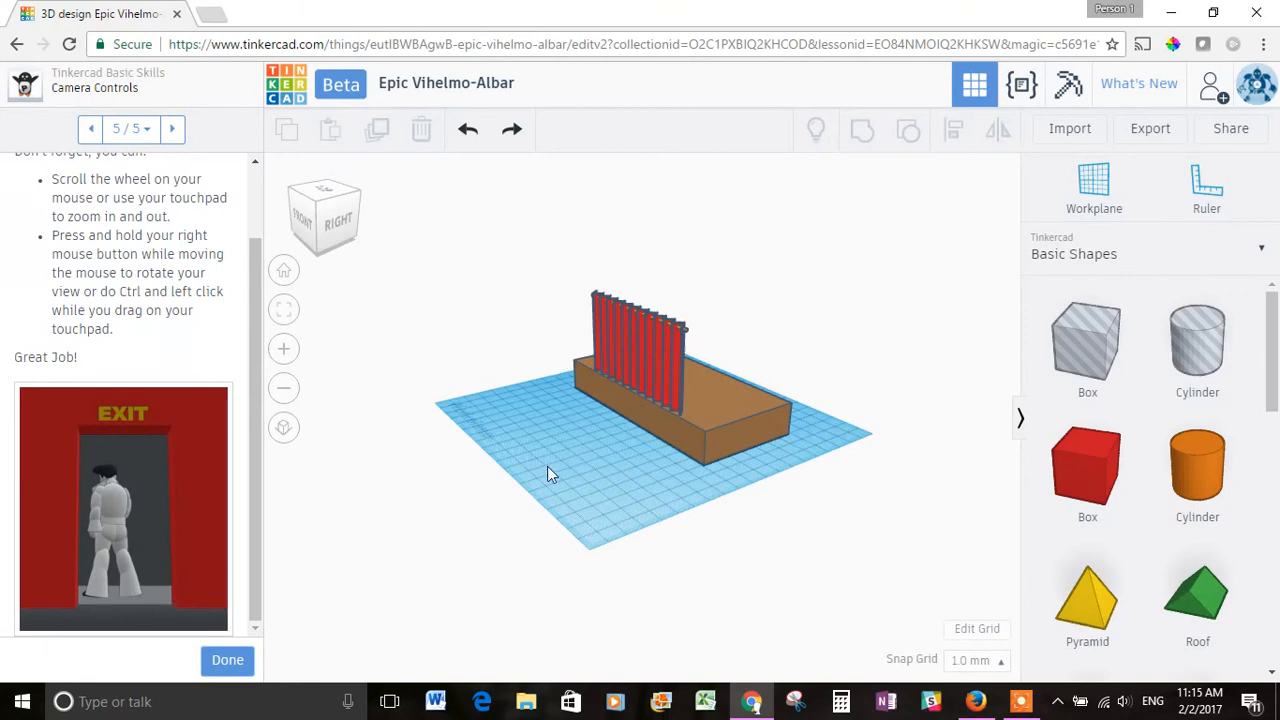
{"action": "mouse_move", "coordinate": [560, 476]}
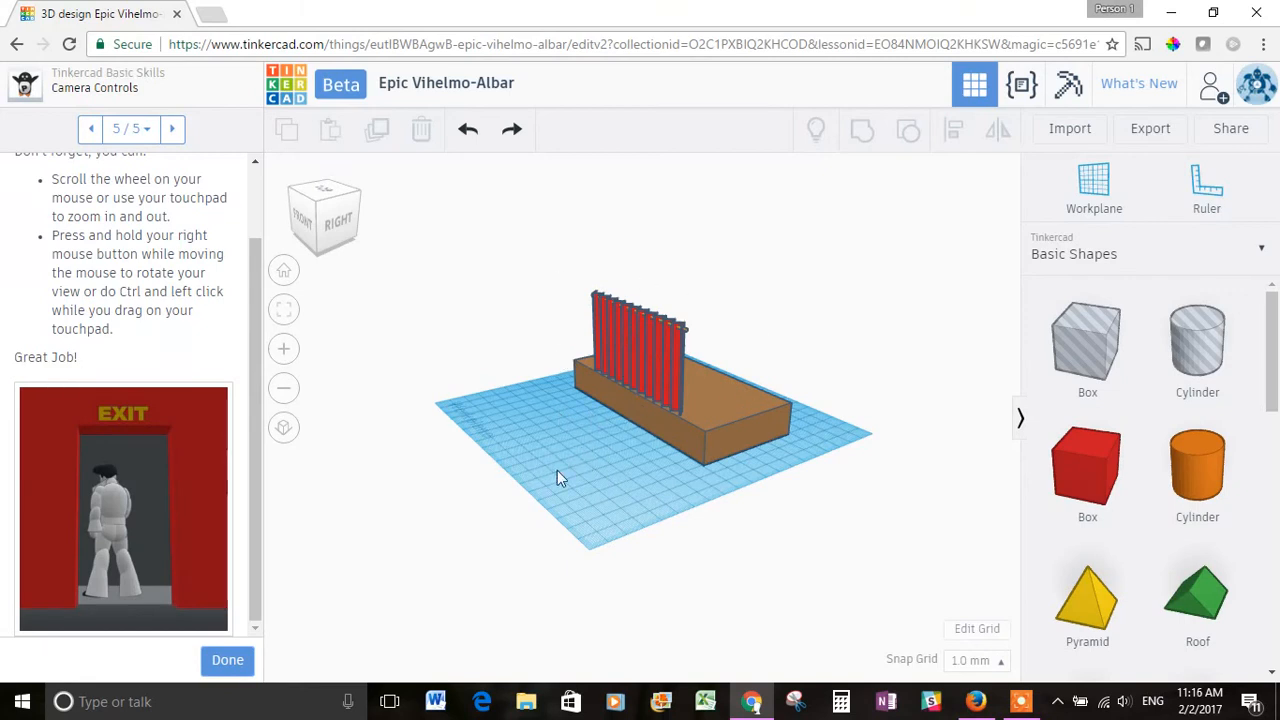
{"action": "mouse_move", "coordinate": [530, 444]}
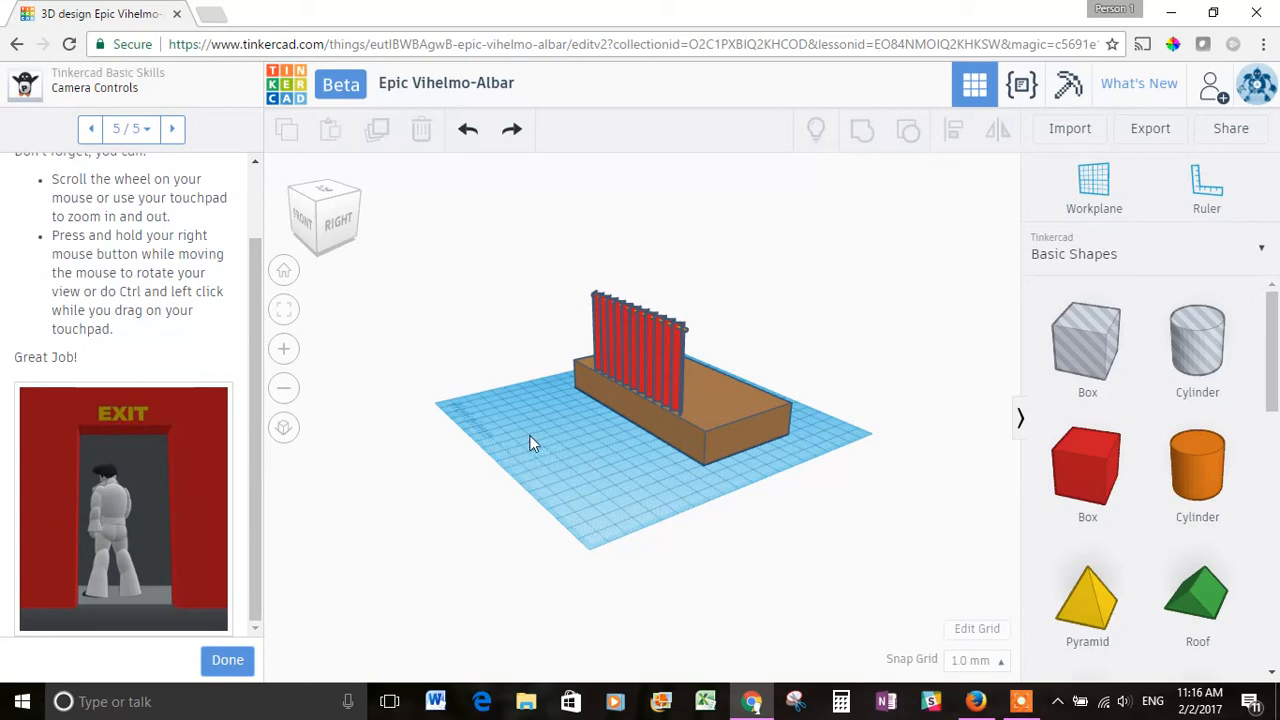
{"action": "mouse_move", "coordinate": [616, 452]}
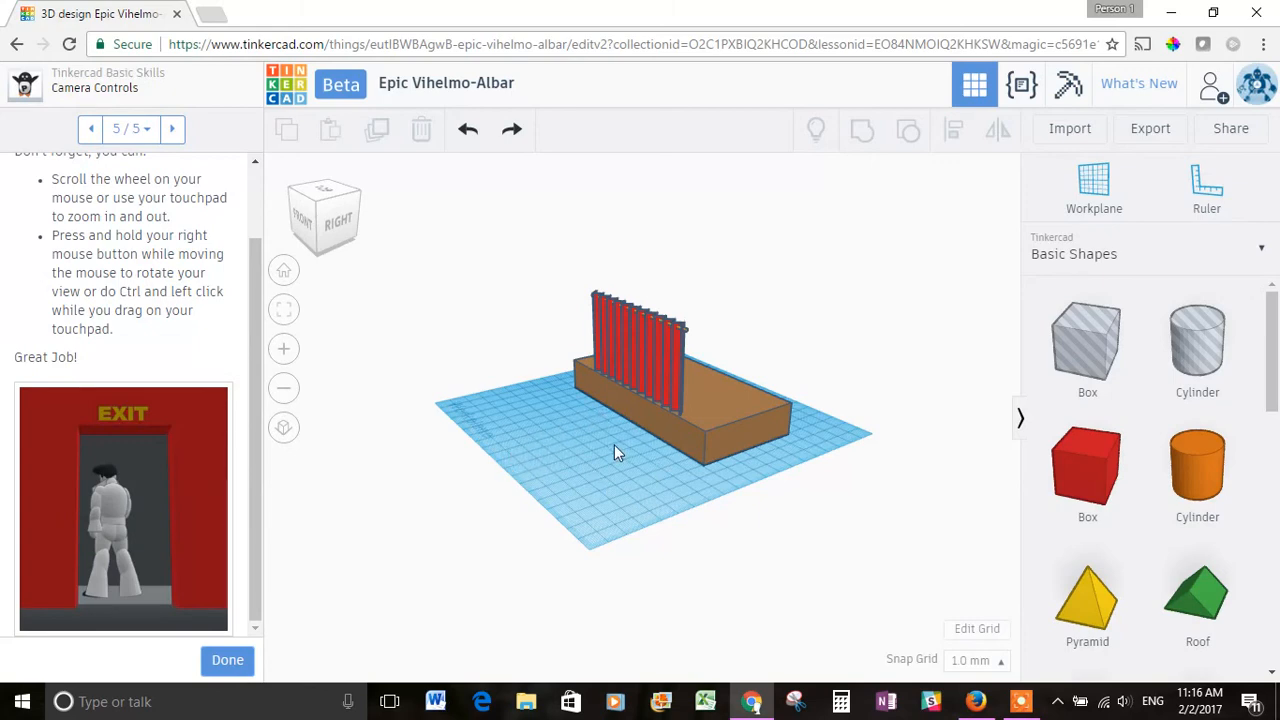